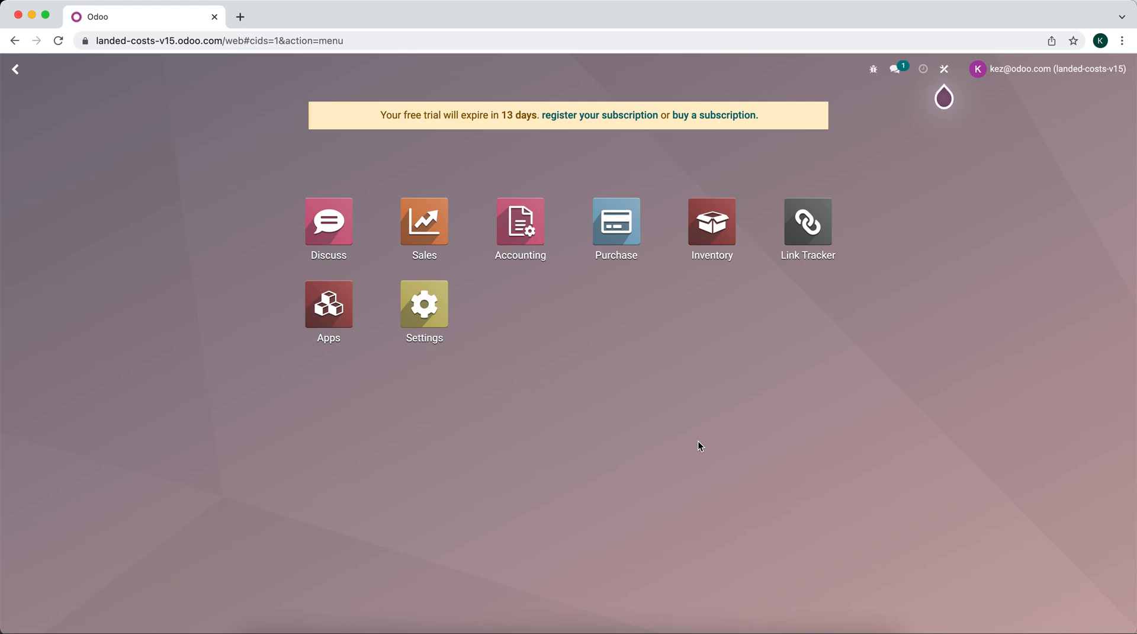
mouse_move(699, 248)
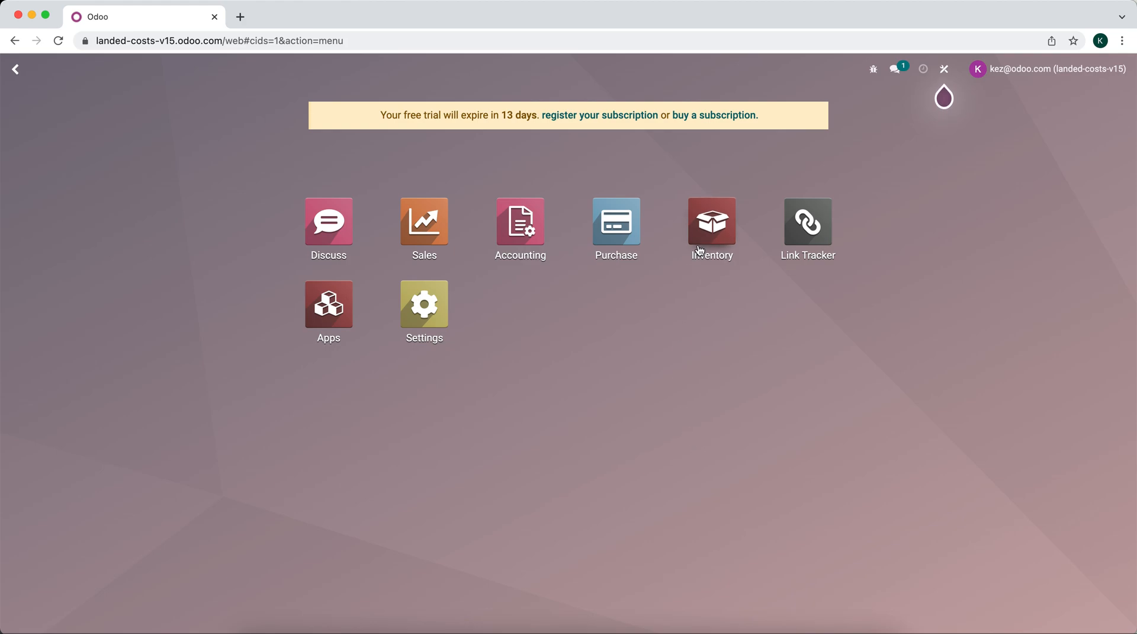
- Open the Inventory app from the Odoo home menu
left_click(712, 222)
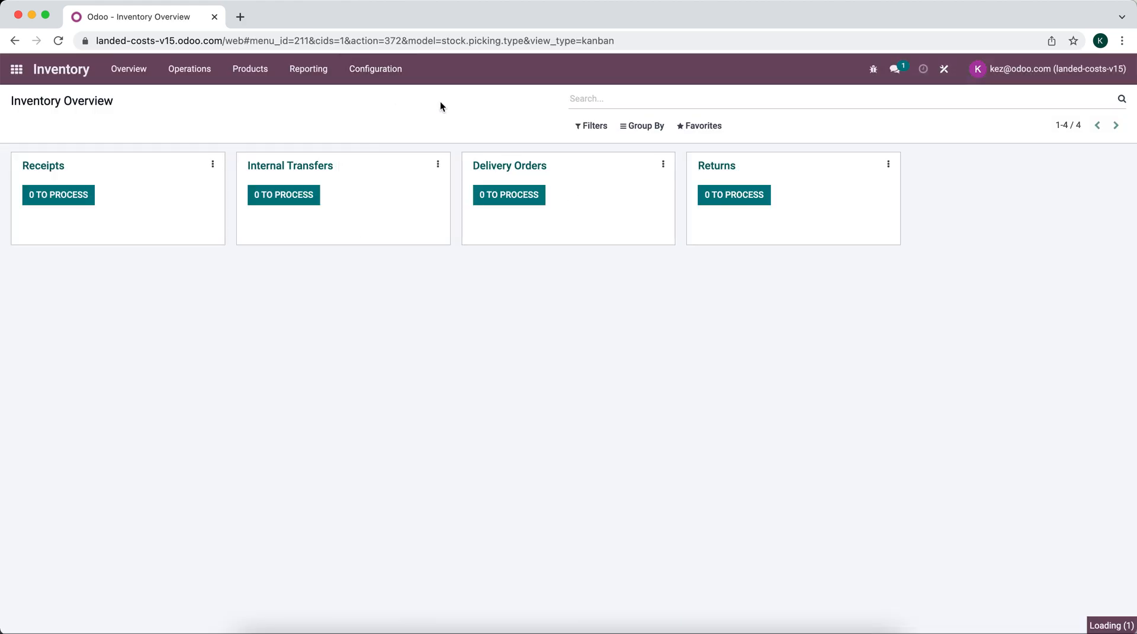
- Enable the Dropshipping feature in Inventory settings and save the change
left_click(375, 69)
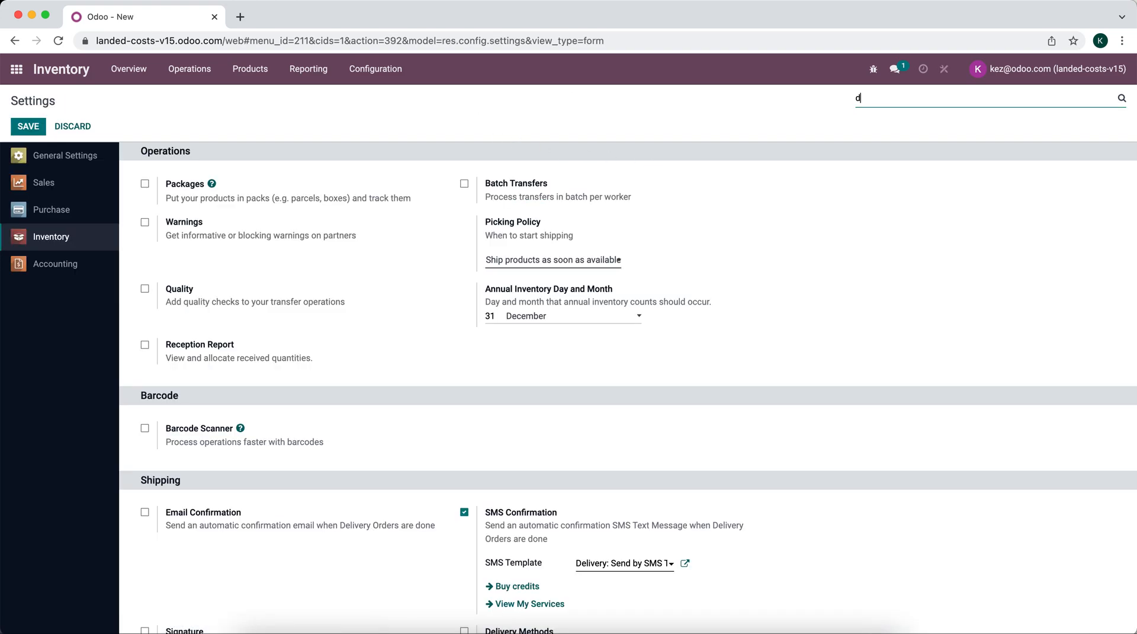
type("rop")
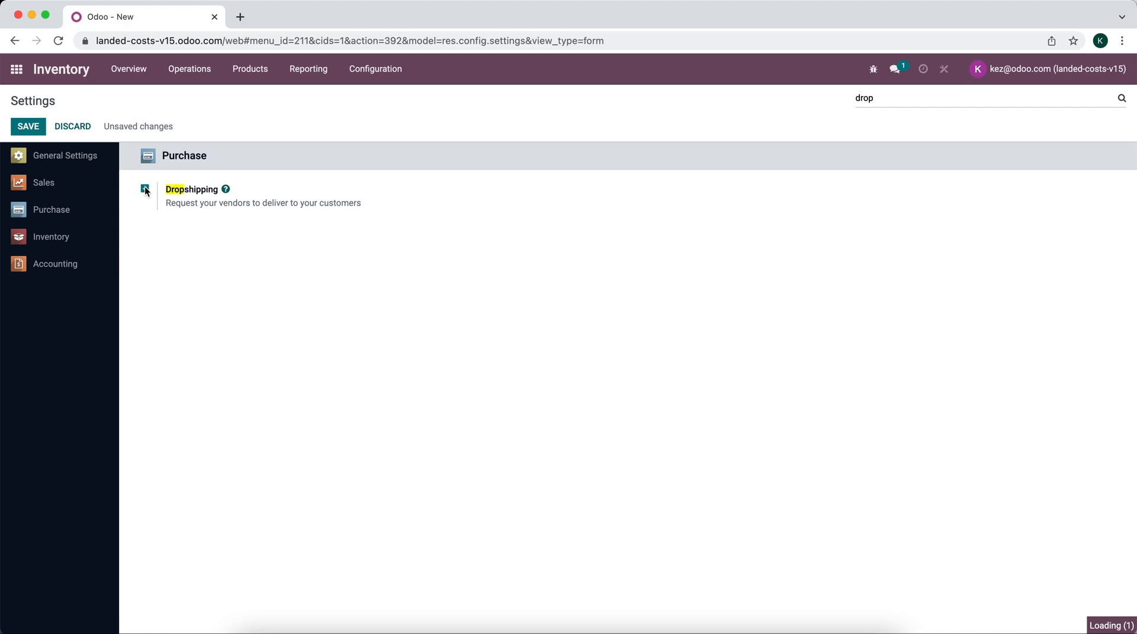
left_click(144, 190)
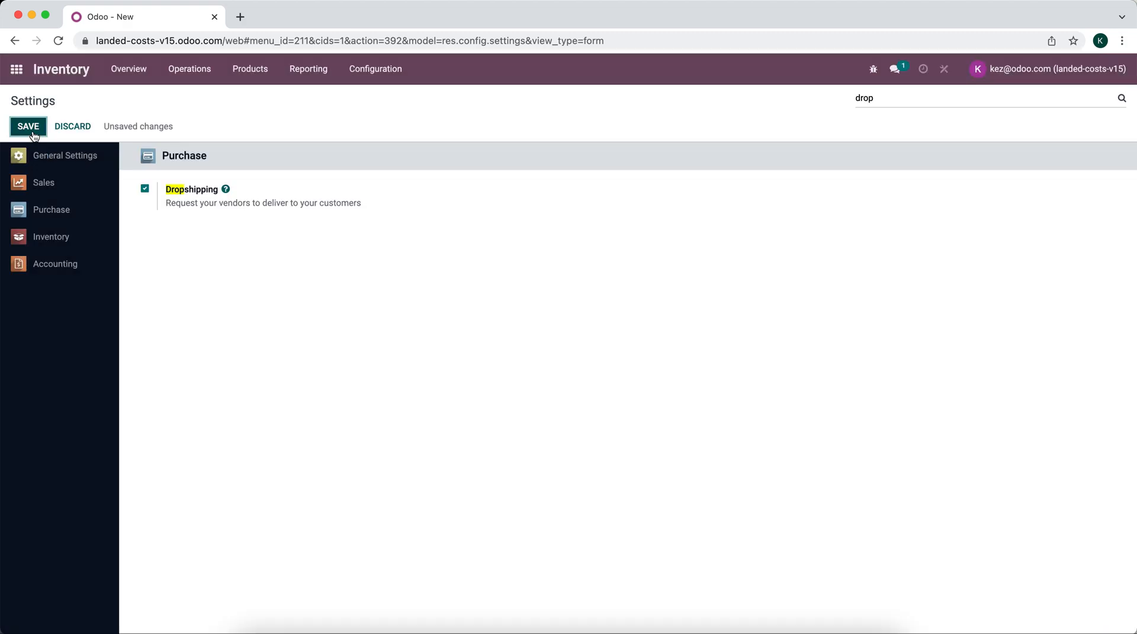
left_click(28, 127)
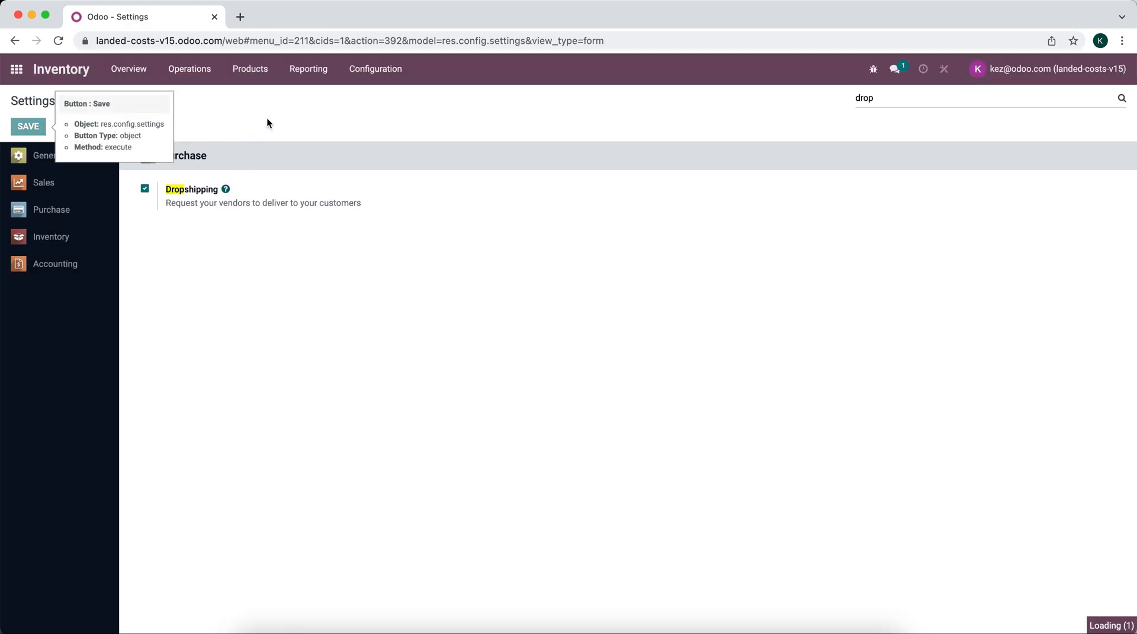
left_click(27, 127)
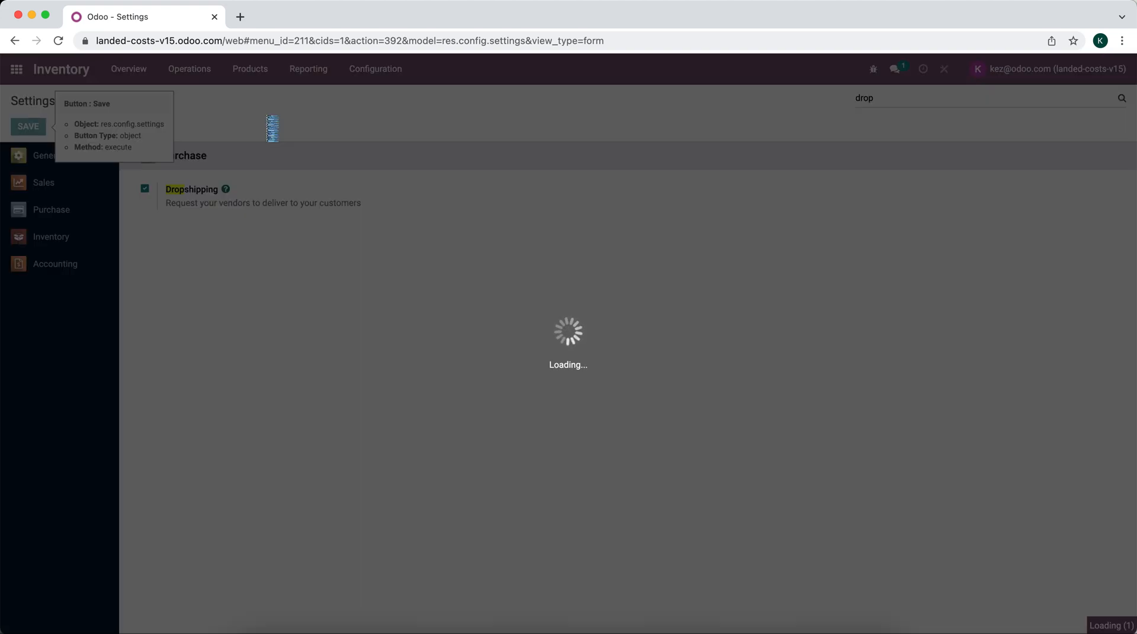
left_click(29, 126)
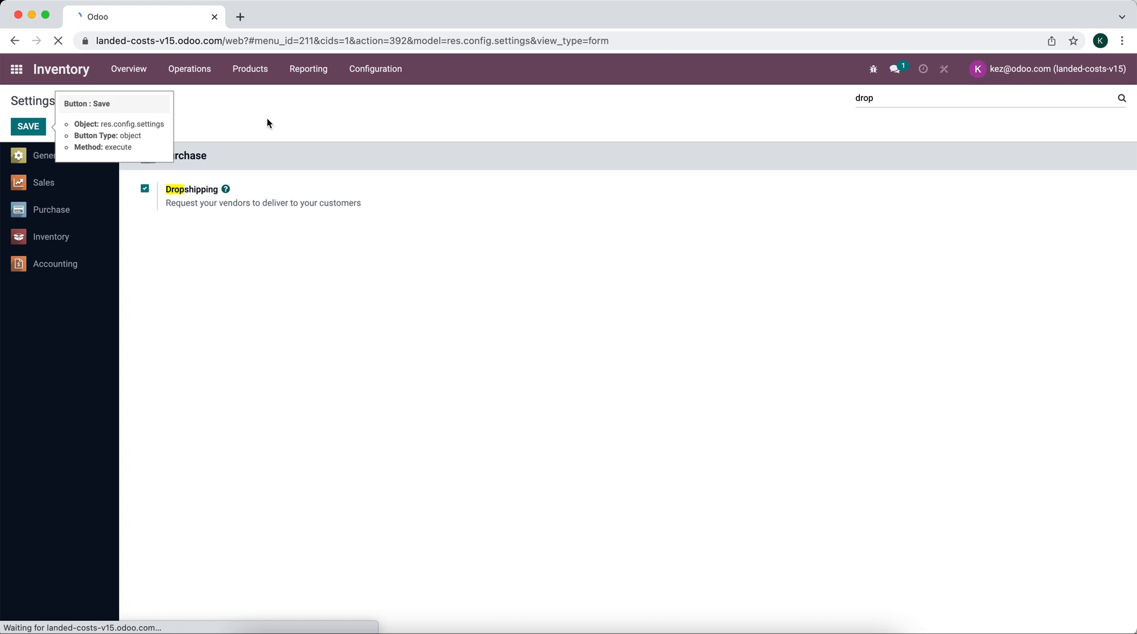
left_click(27, 126)
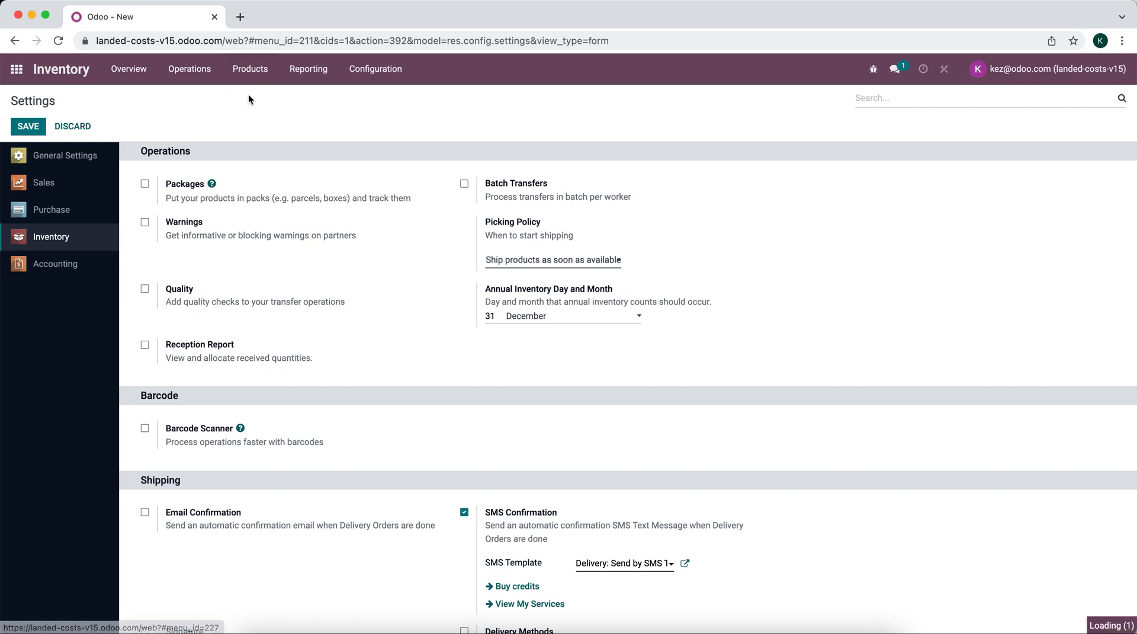
- Create a new product 'Dropship Product' with sales price 20 and cost 10
left_click(250, 69)
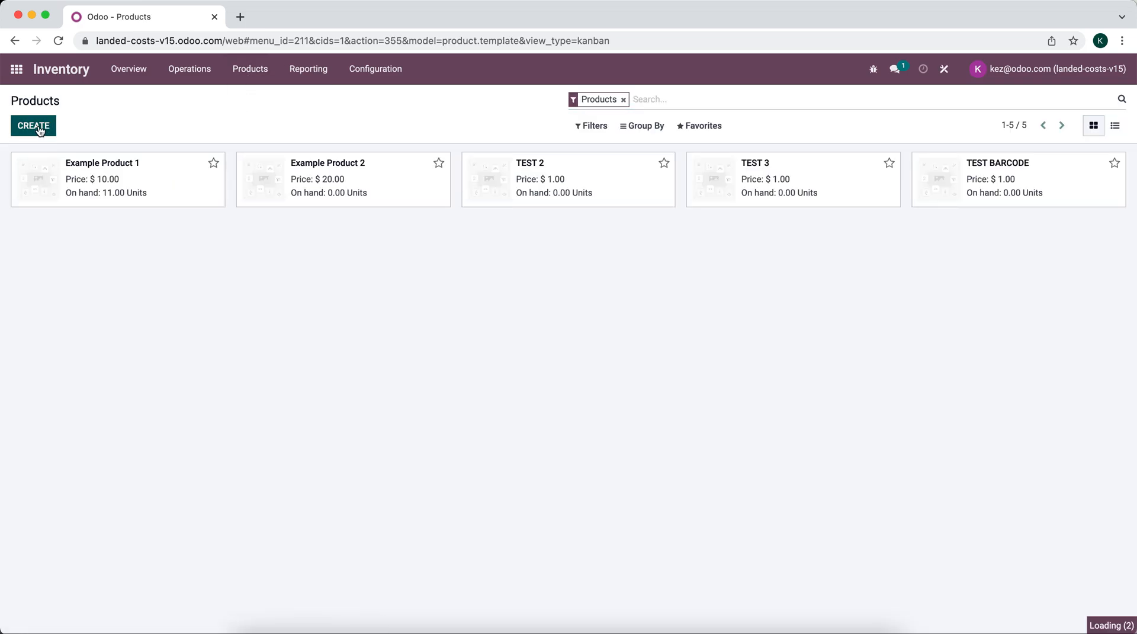
left_click(33, 126)
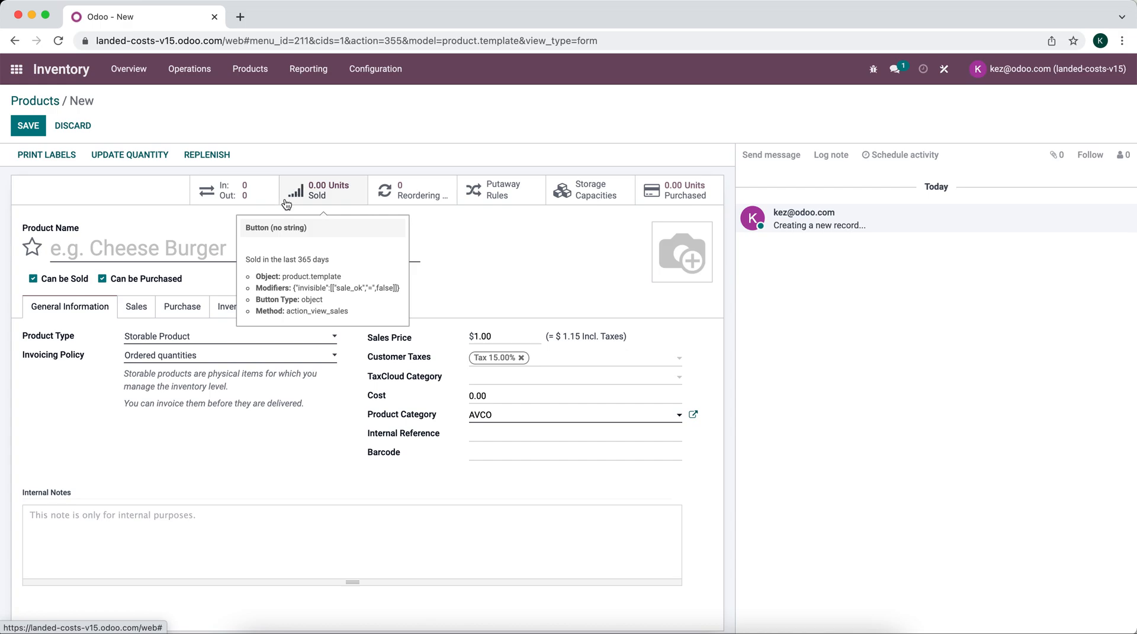
type("Drop")
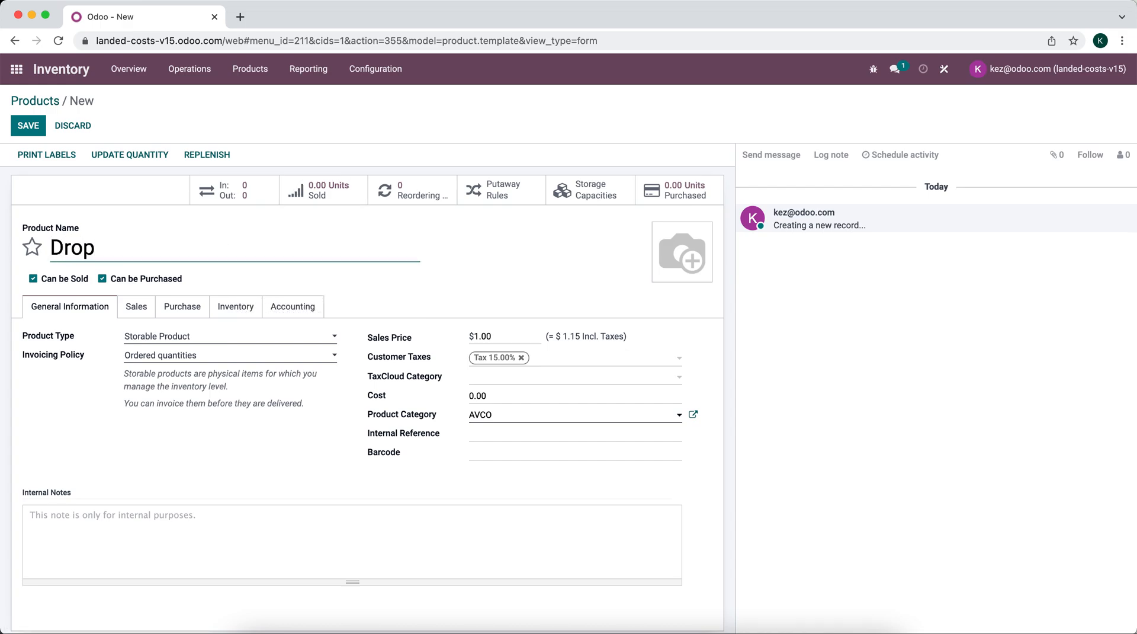
type("ship Product")
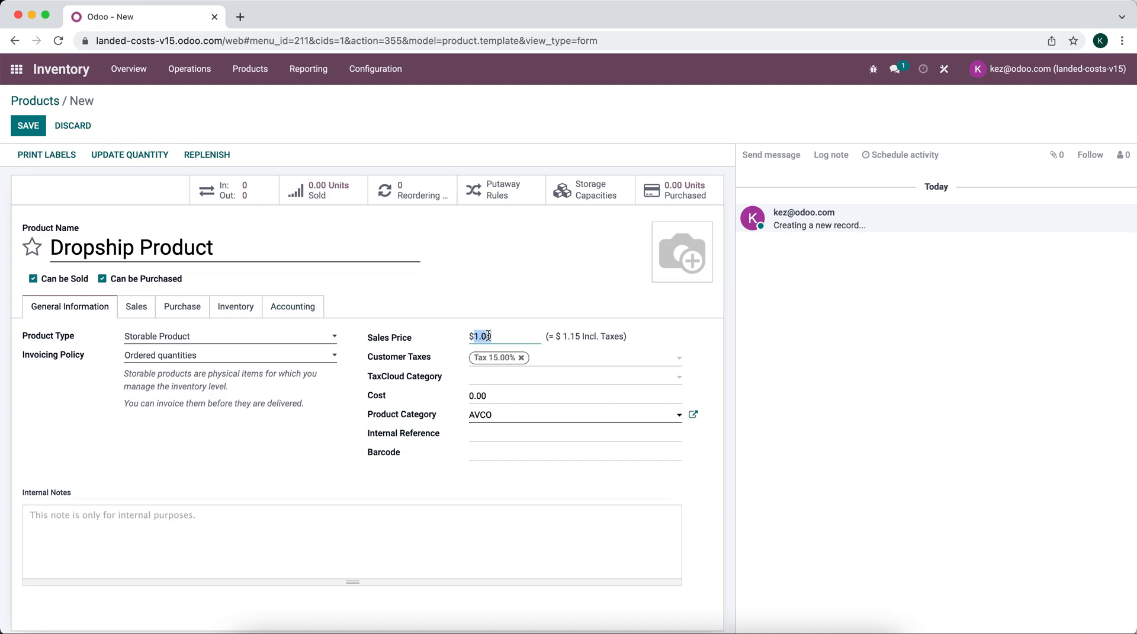
type("20")
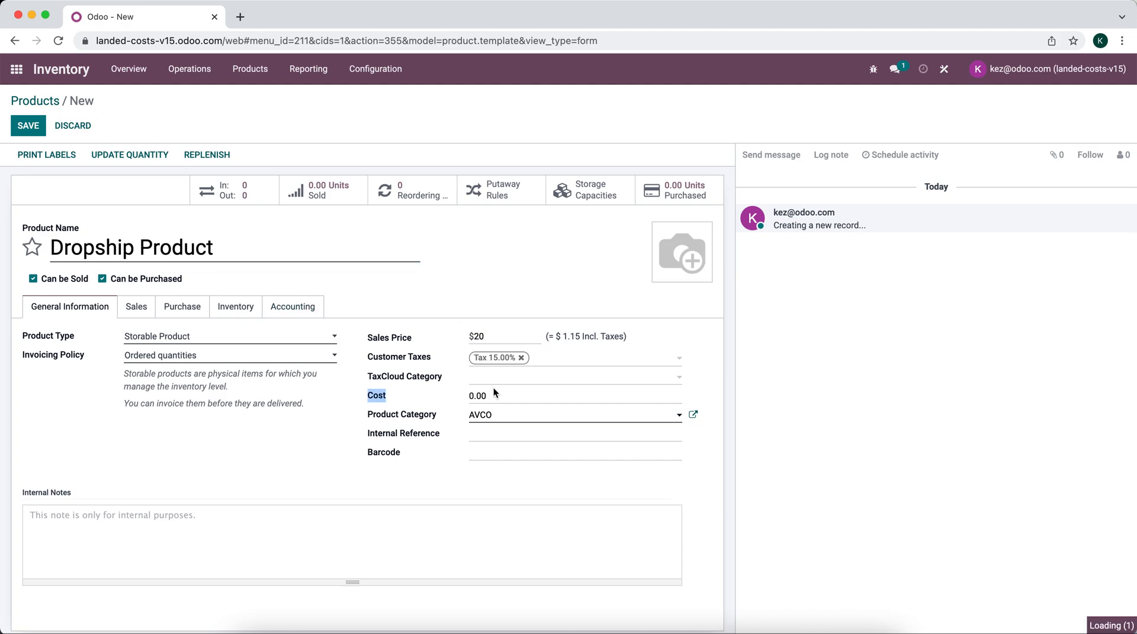
type("10")
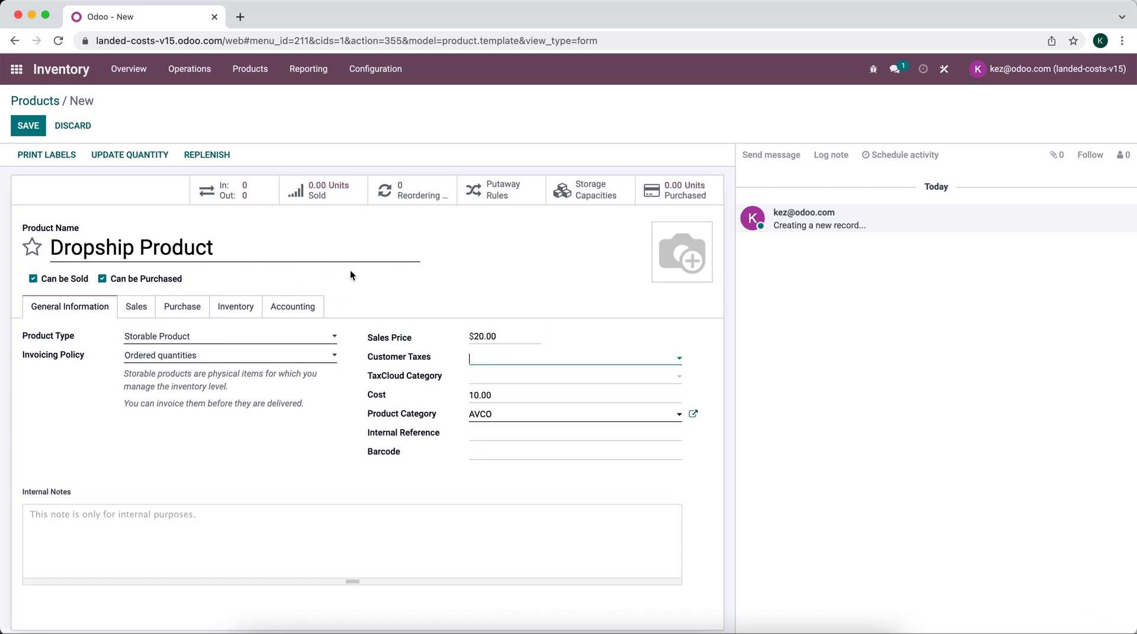
mouse_move(182, 306)
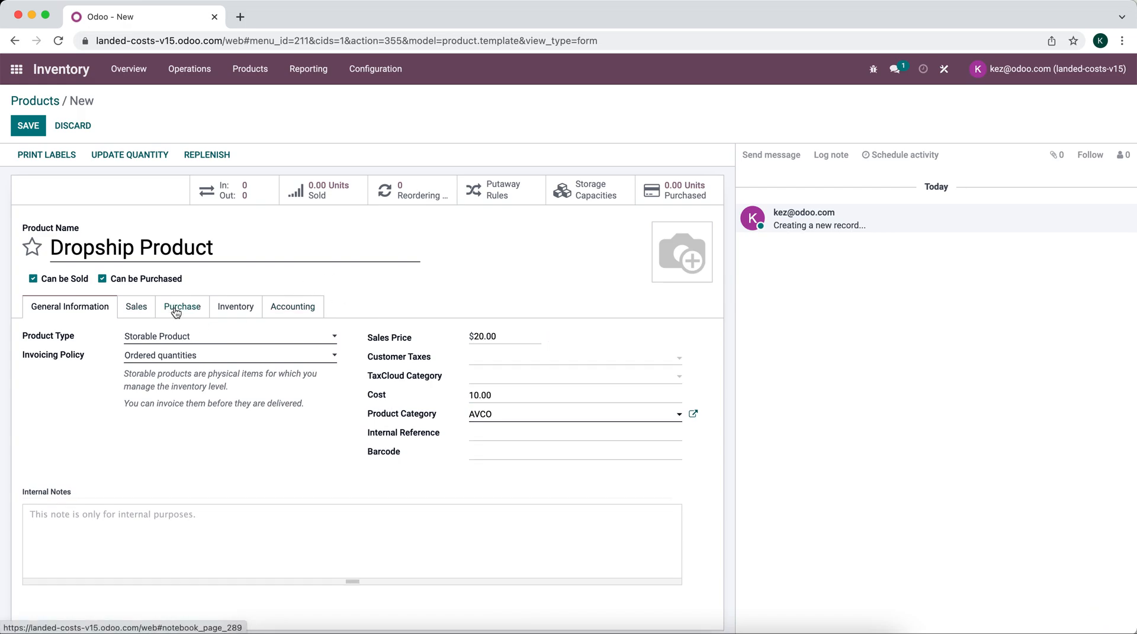
- Add Dropship Vendor as the product's vendor with a purchase price of 10
left_click(182, 306)
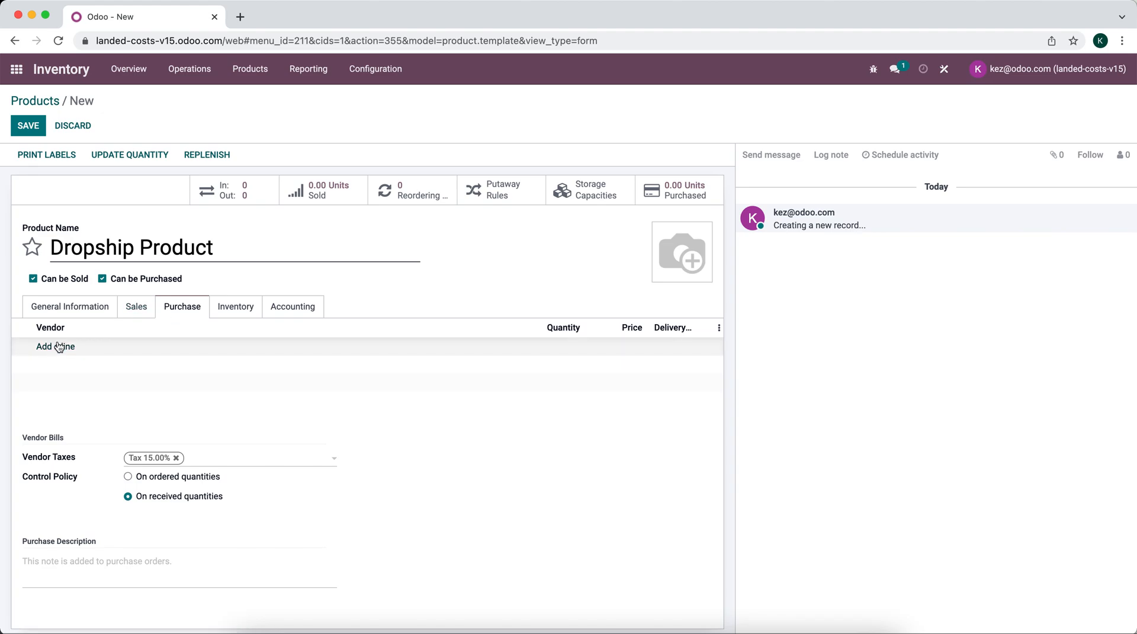
left_click(56, 345)
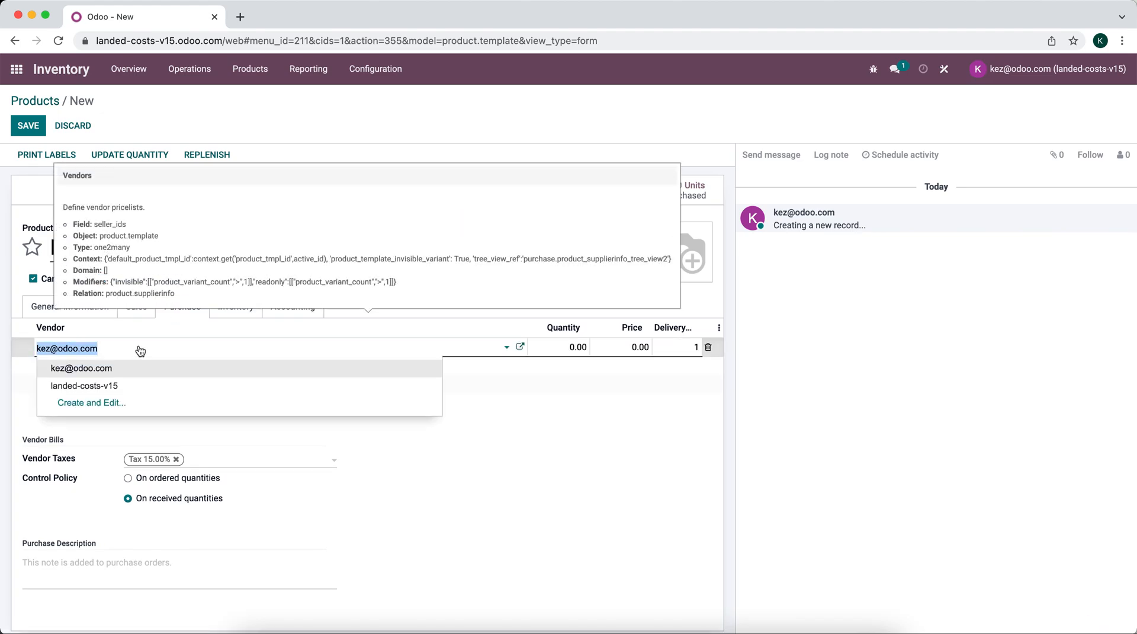
type("Dropship Vendor")
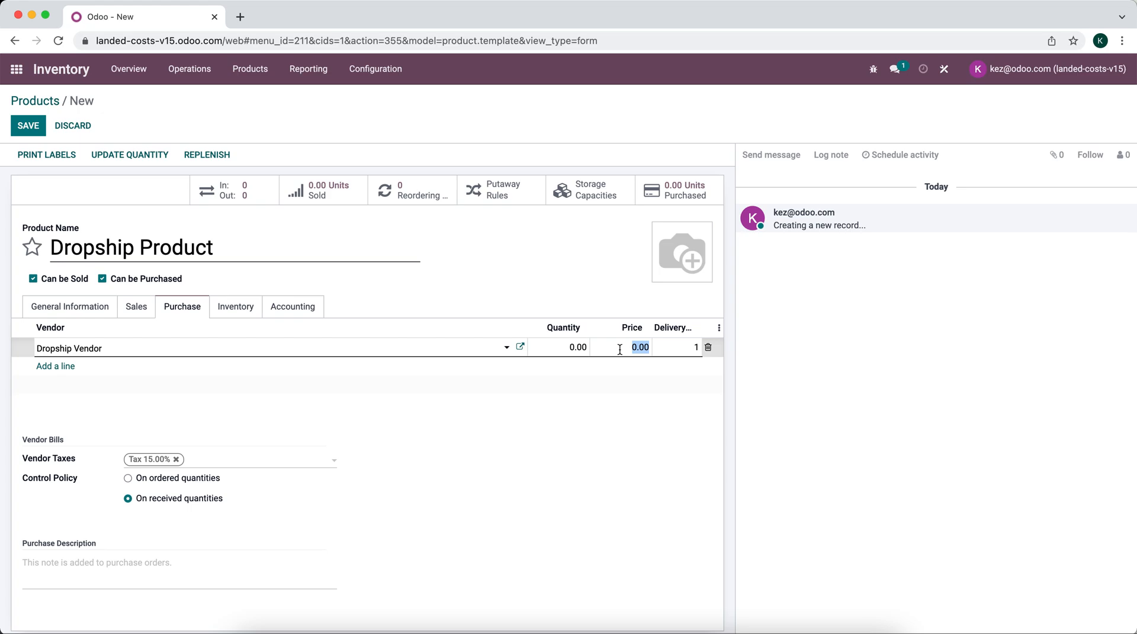
type("10")
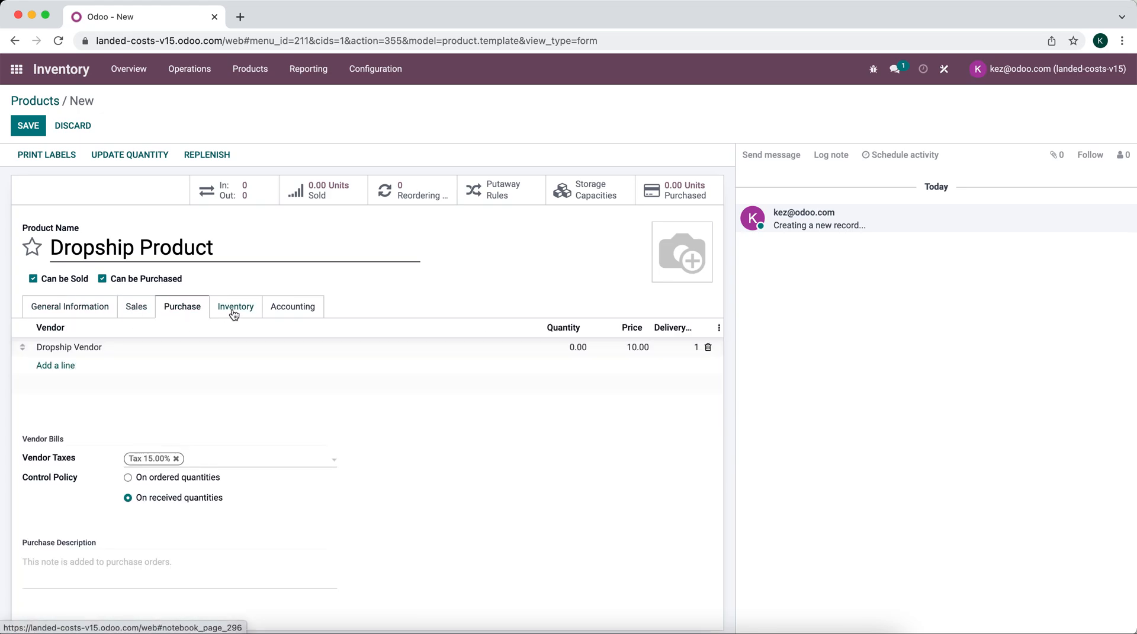
- Enable the Dropship route on the product's inventory routes and save the product
left_click(234, 305)
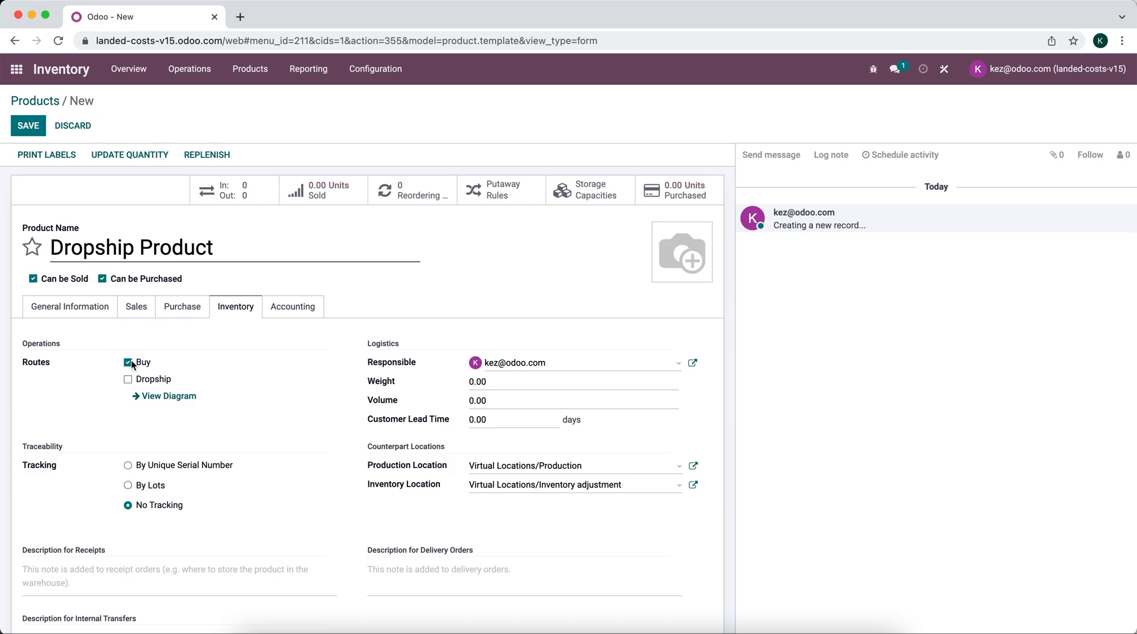
left_click(126, 379)
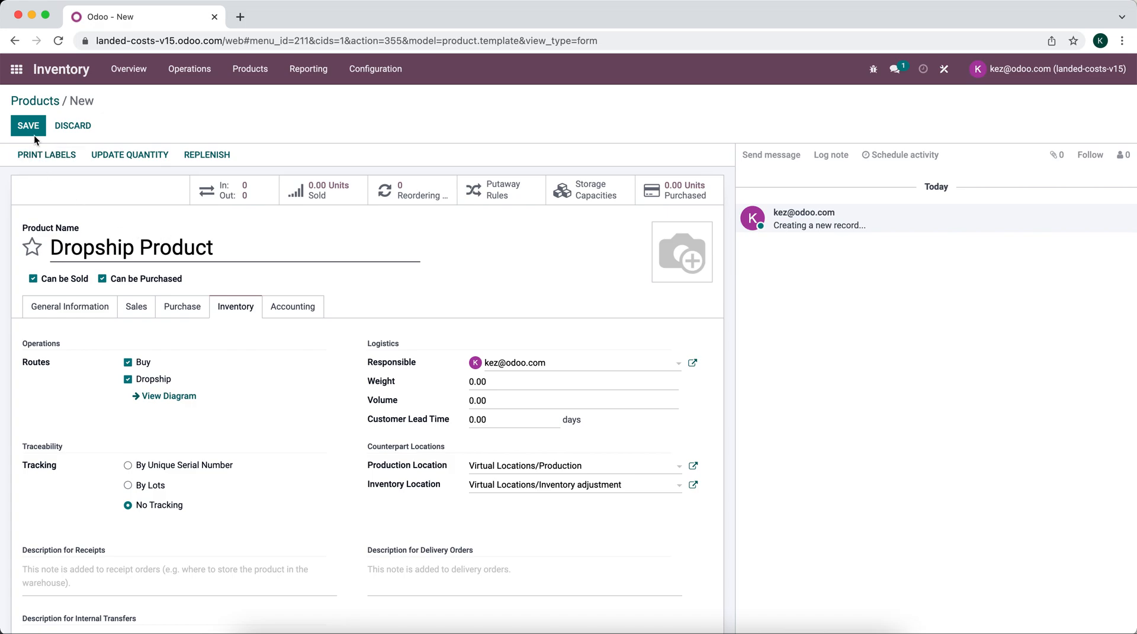
left_click(27, 126)
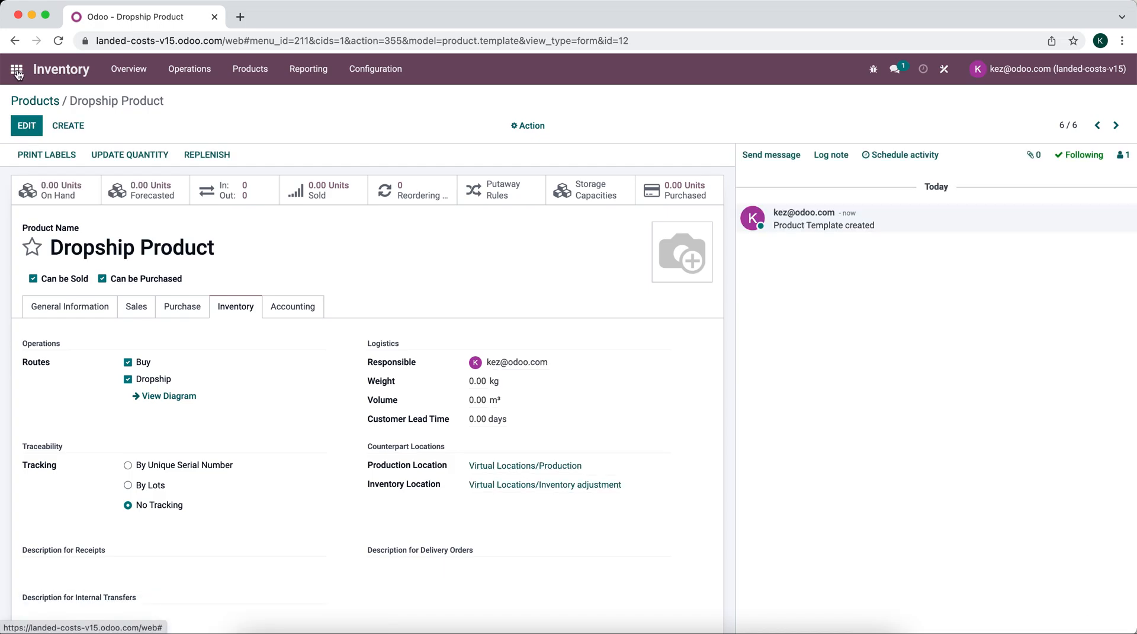
- Start a new Sales quotation with Customer 1 as the customer
left_click(15, 70)
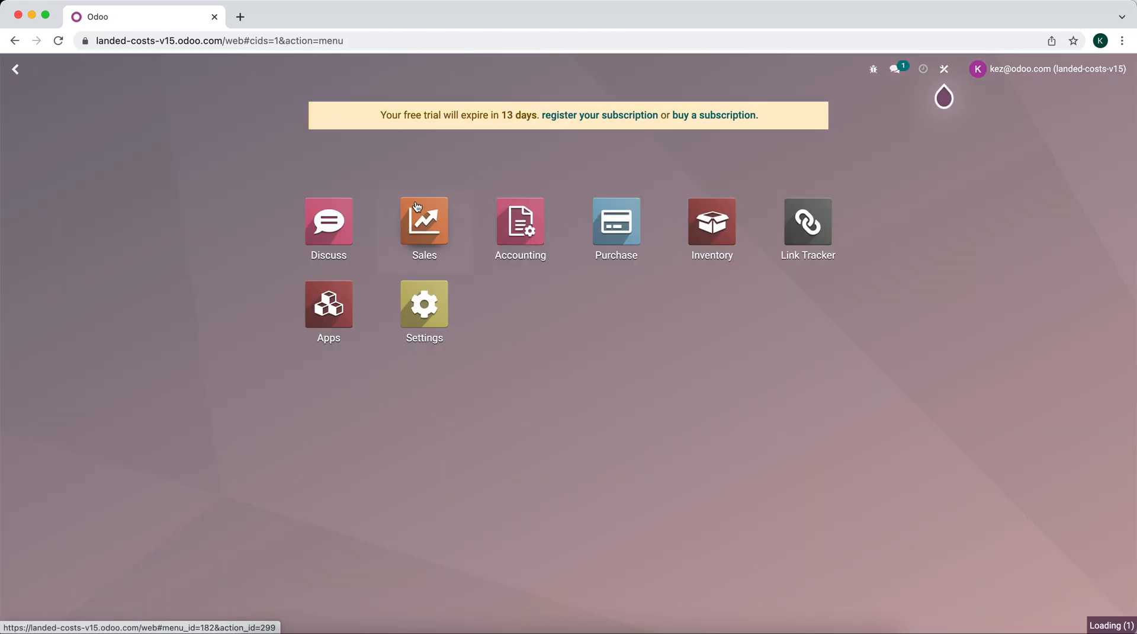
left_click(424, 222)
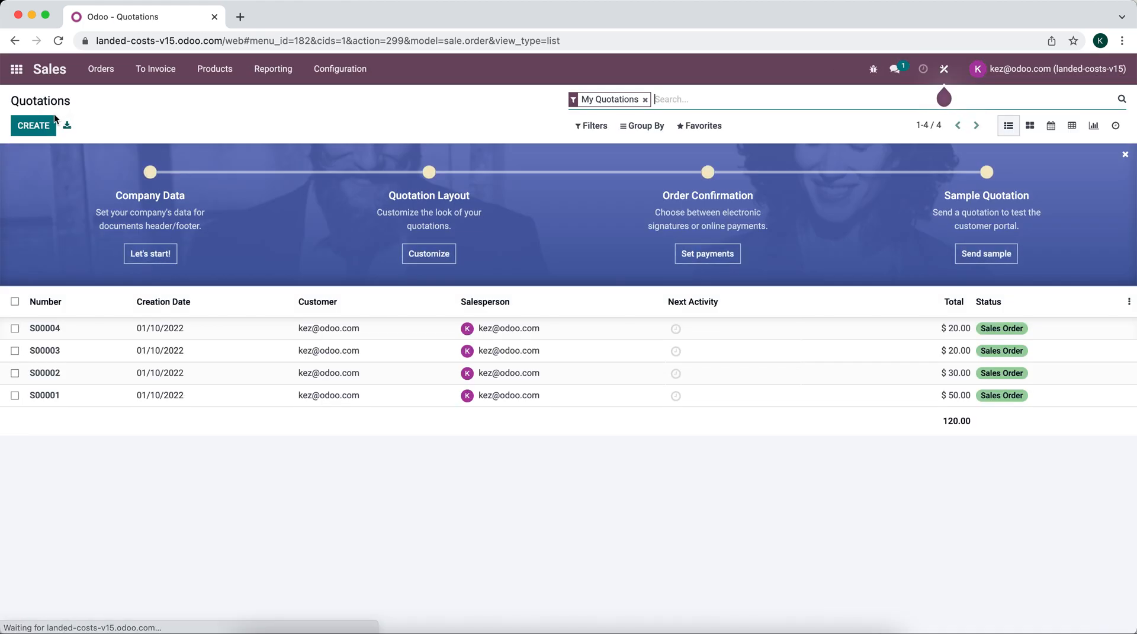
left_click(33, 125)
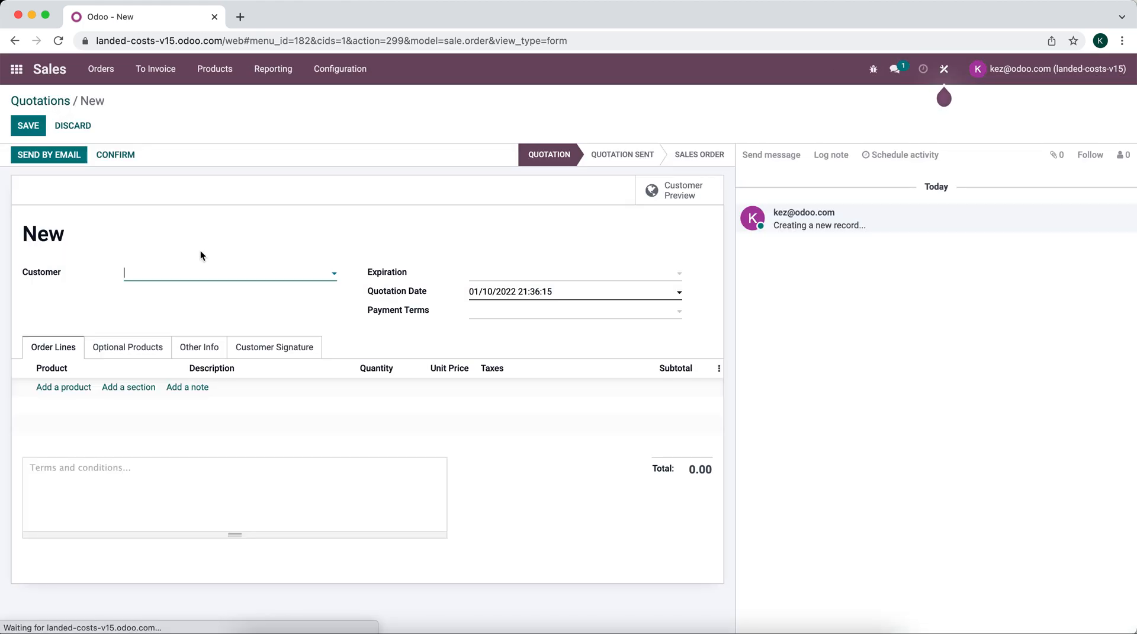
type("Customer")
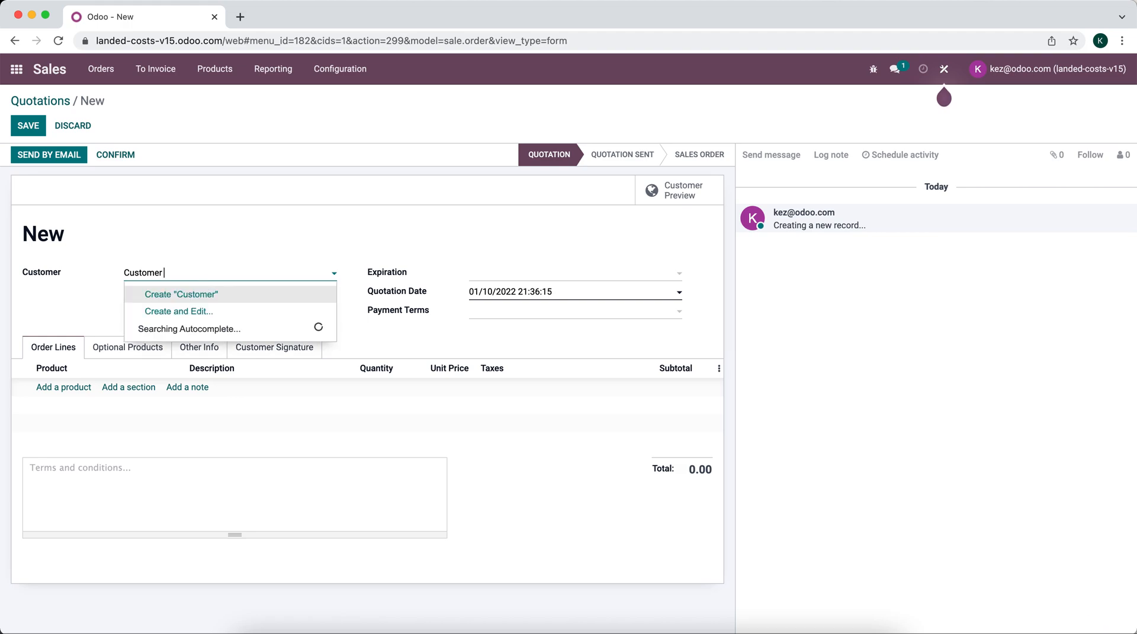
left_click(181, 294)
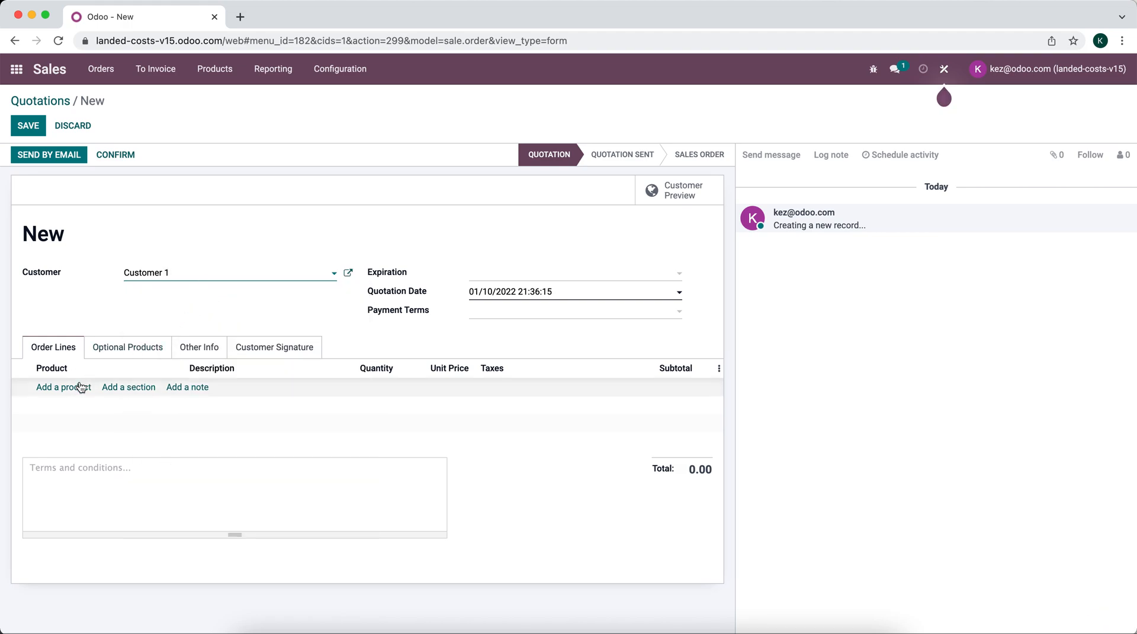
- Add one Dropship Product order line to the quotation
left_click(62, 386)
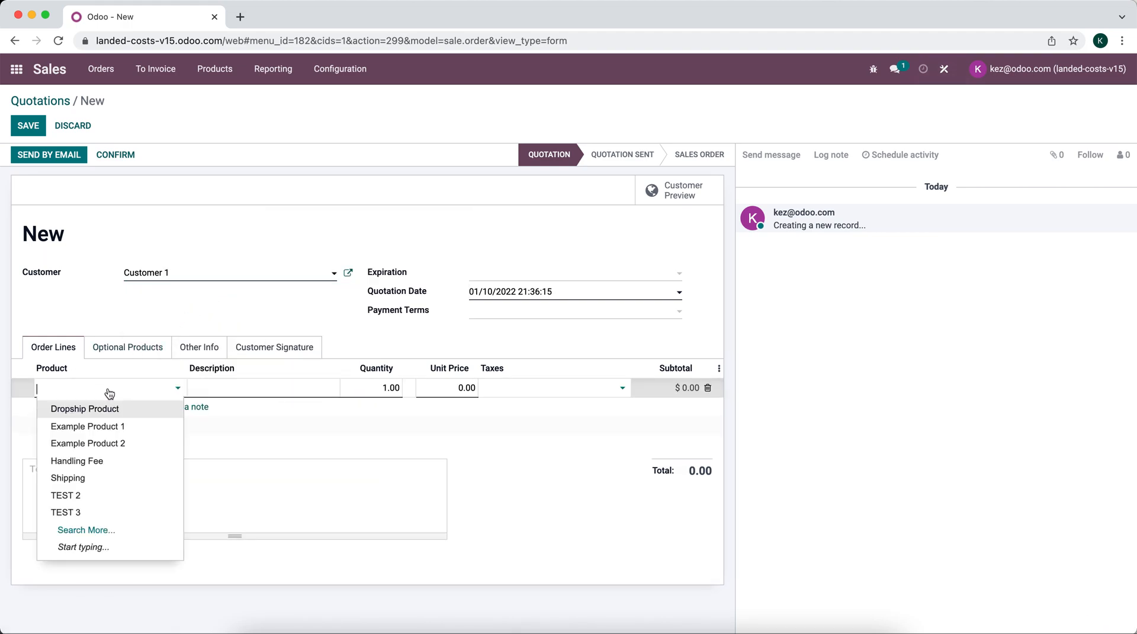
left_click(85, 409)
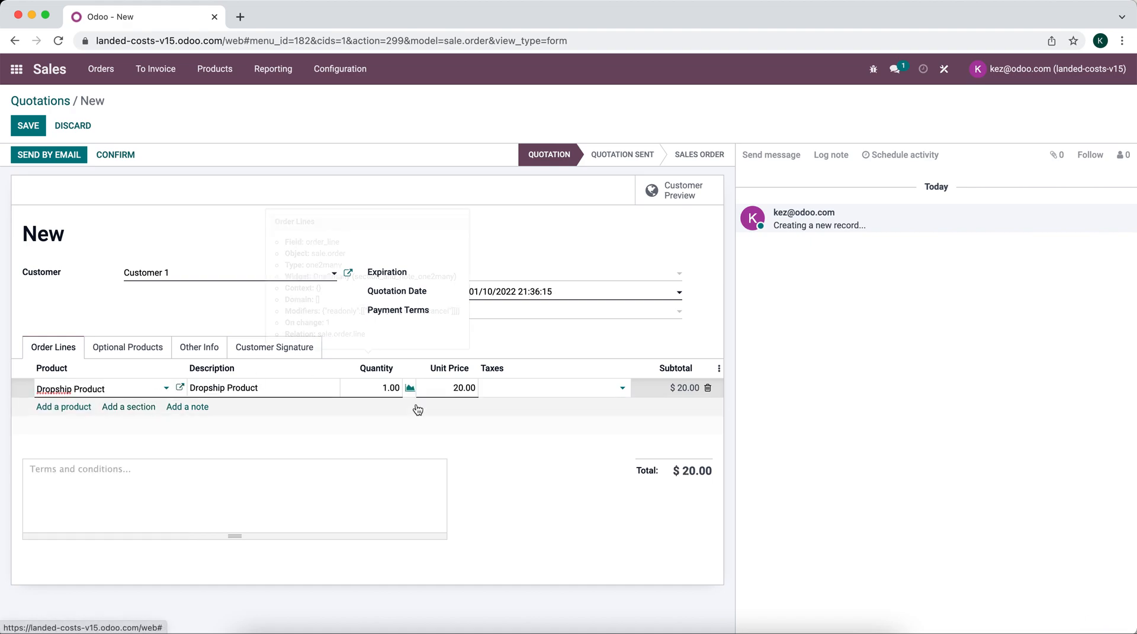
left_click(27, 126)
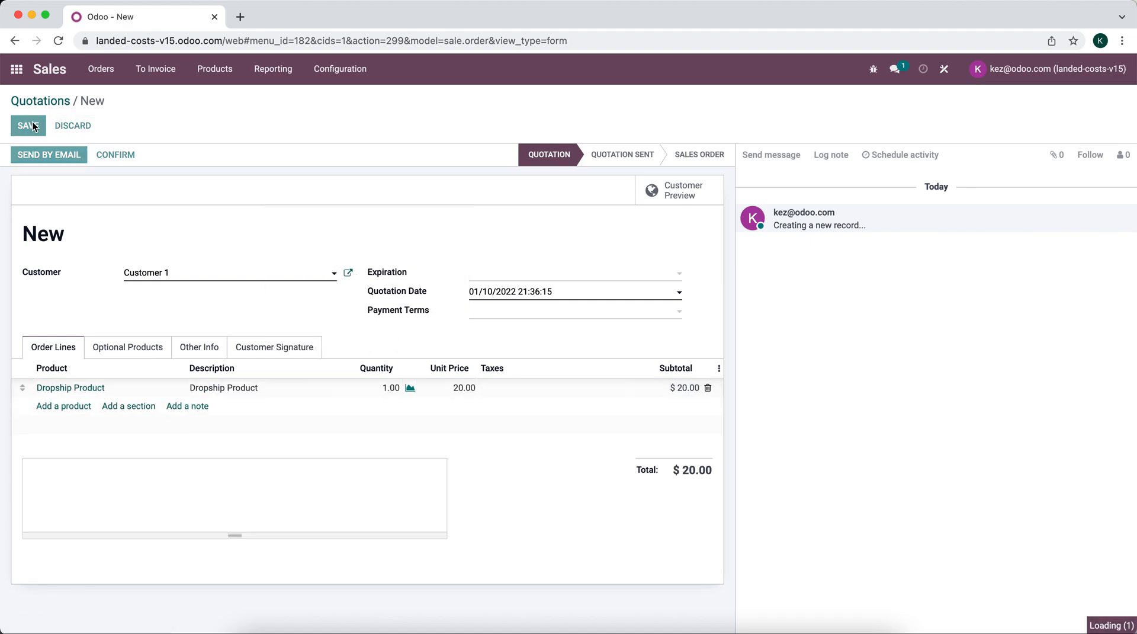
- Save quotation S00005 and confirm it into a sales order
left_click(27, 125)
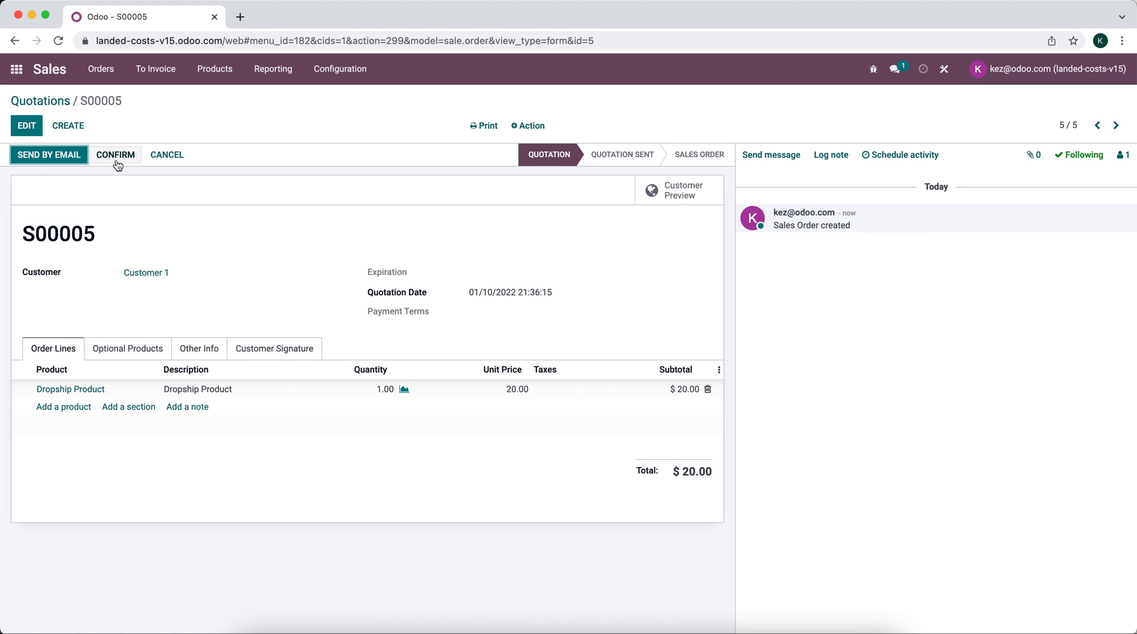
mouse_move(700, 215)
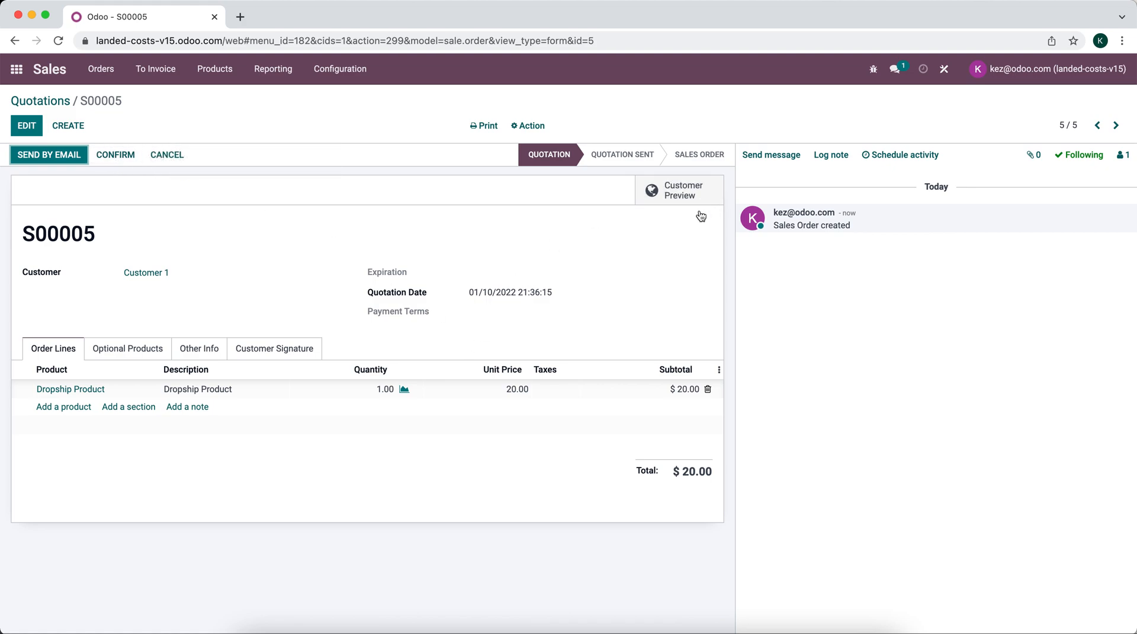
mouse_move(115, 154)
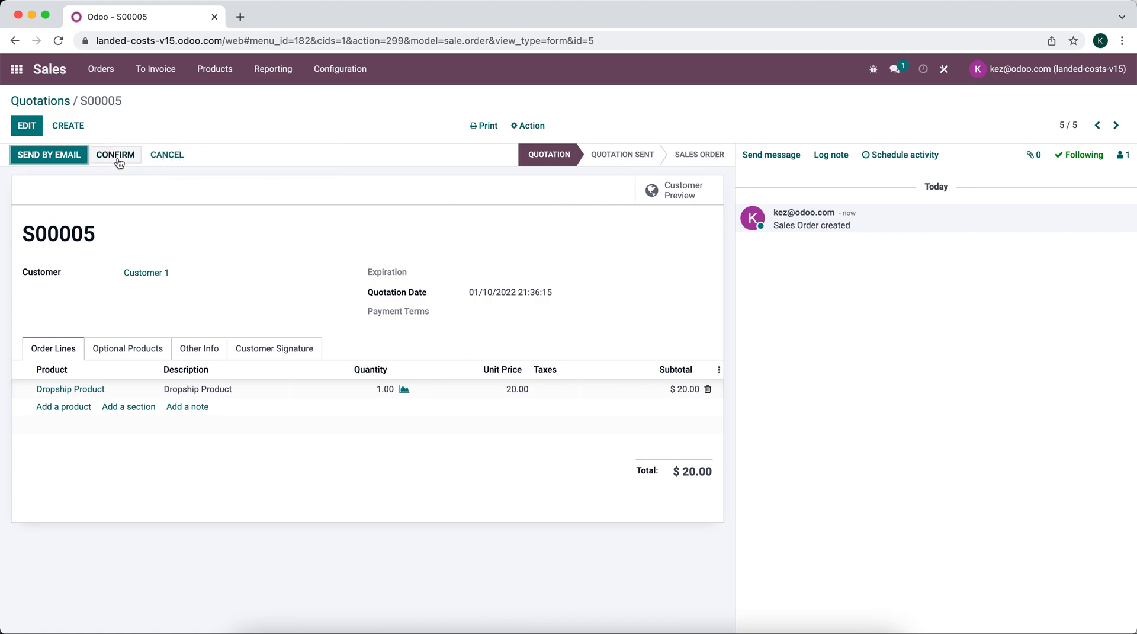
left_click(115, 153)
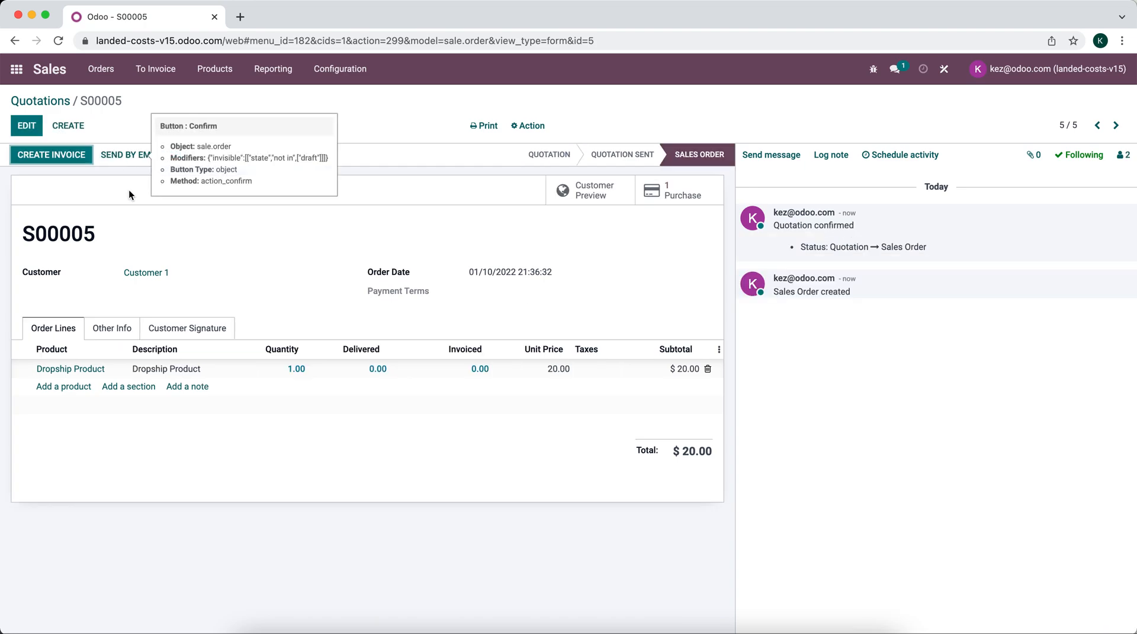
mouse_move(680, 194)
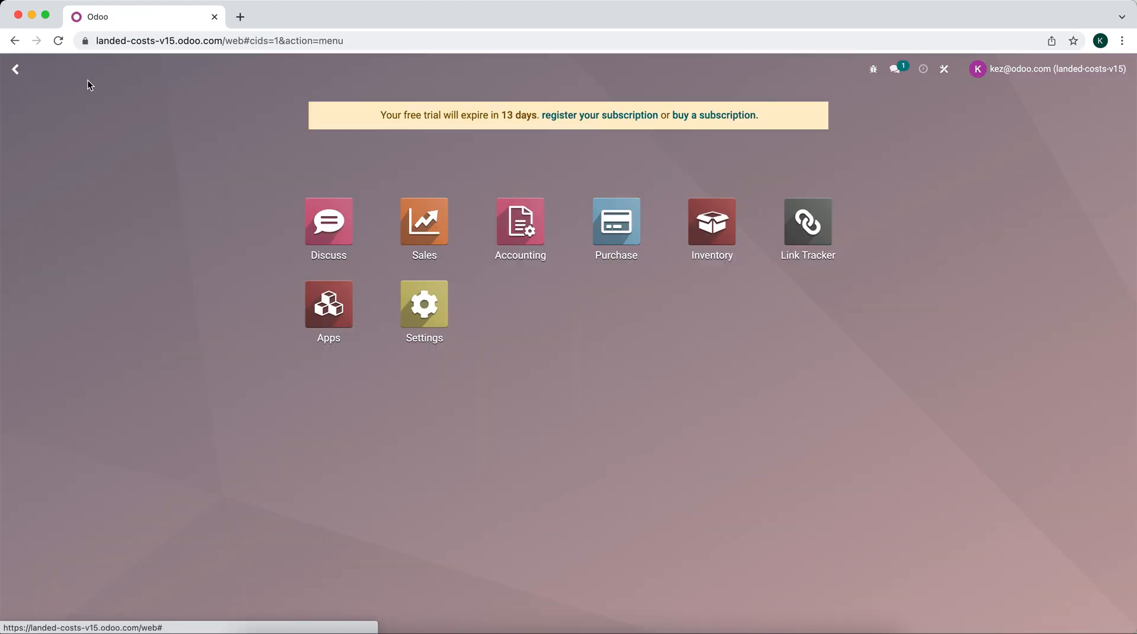
left_click(614, 222)
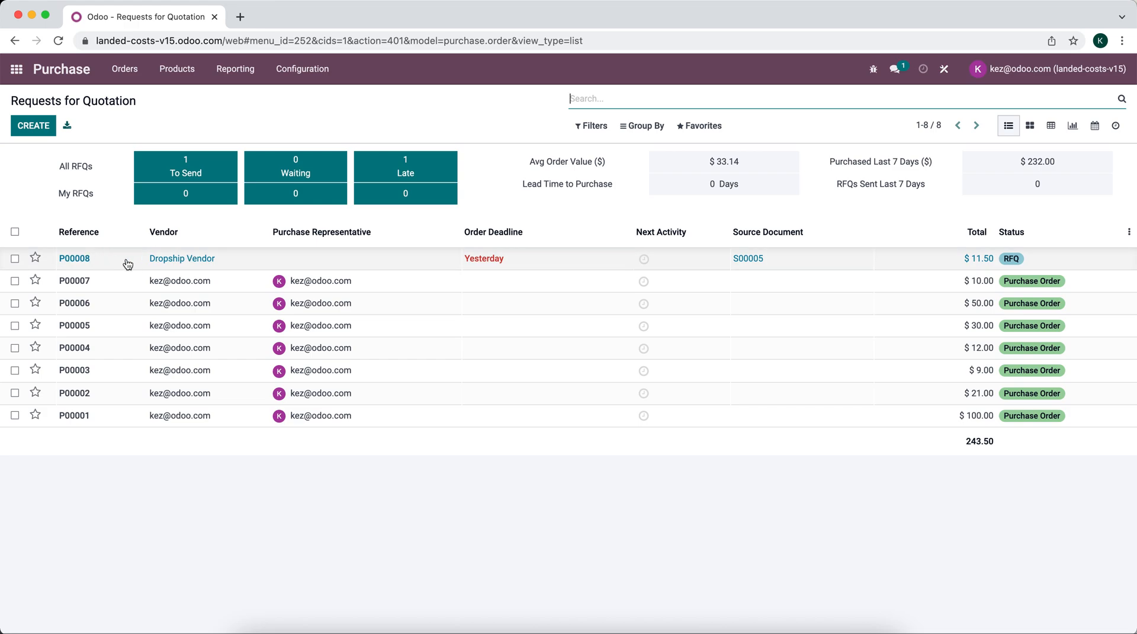
left_click(74, 258)
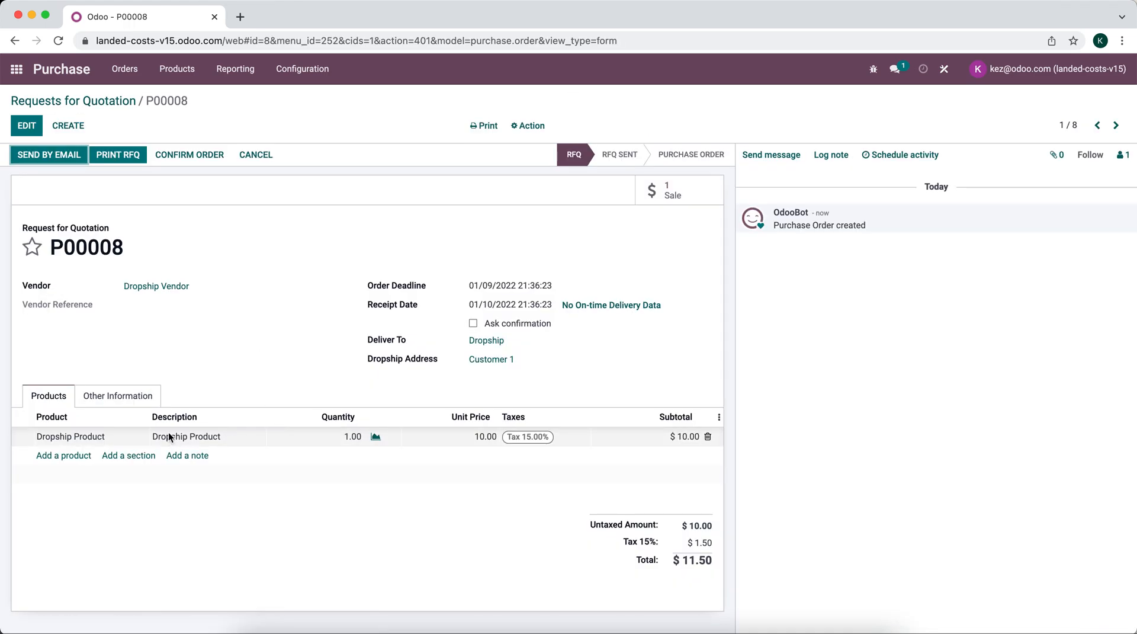
mouse_move(270, 425)
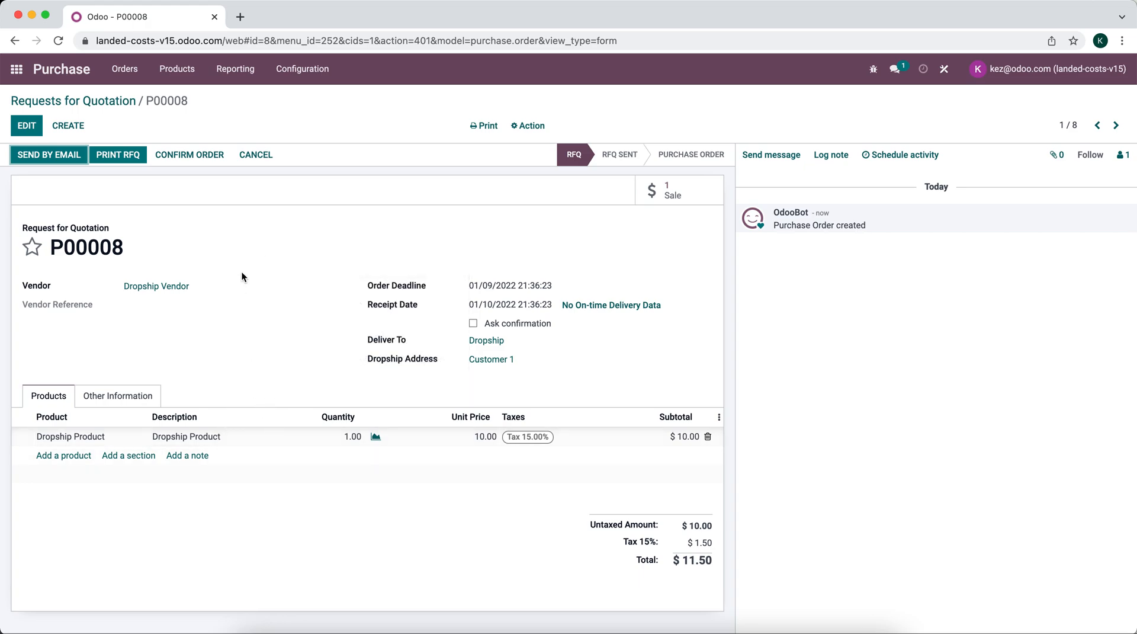
left_click(15, 69)
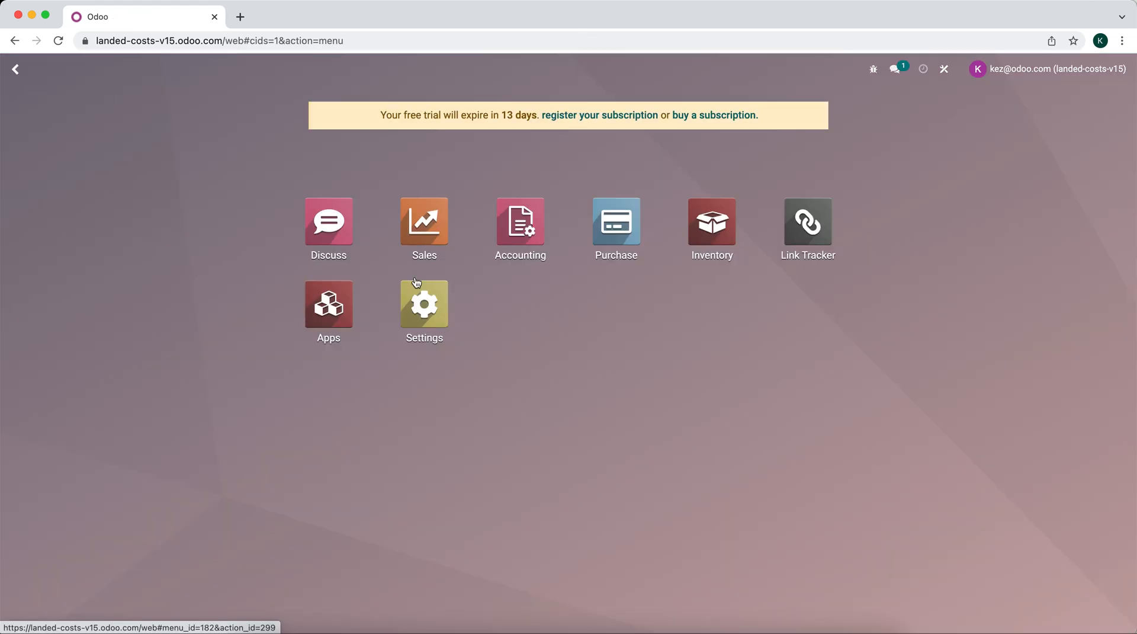
left_click(710, 222)
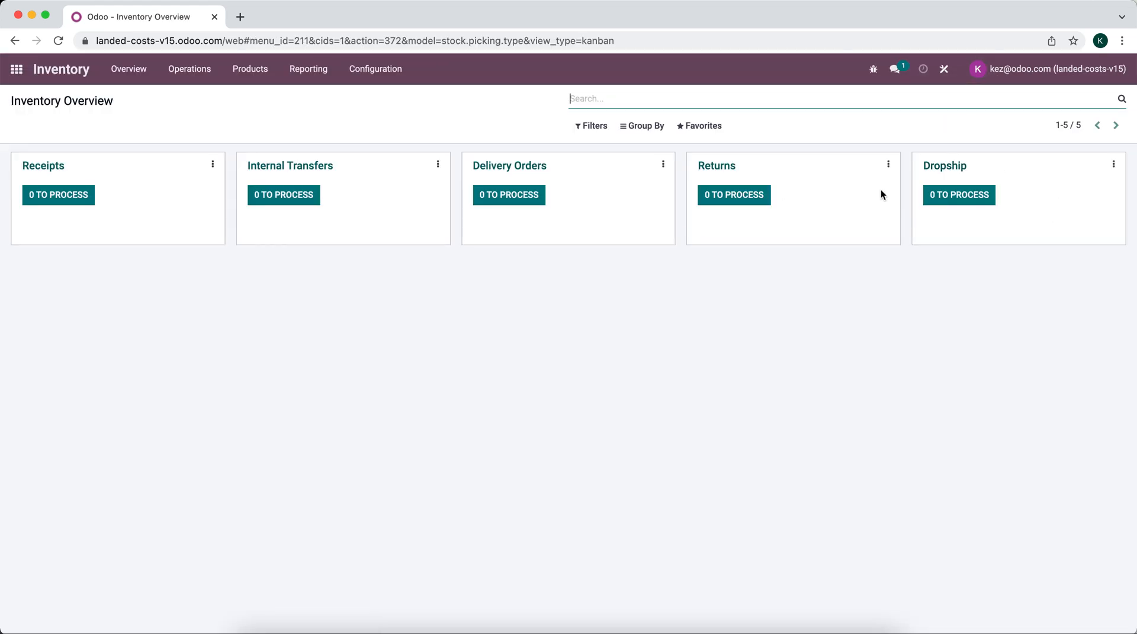
mouse_move(1015, 195)
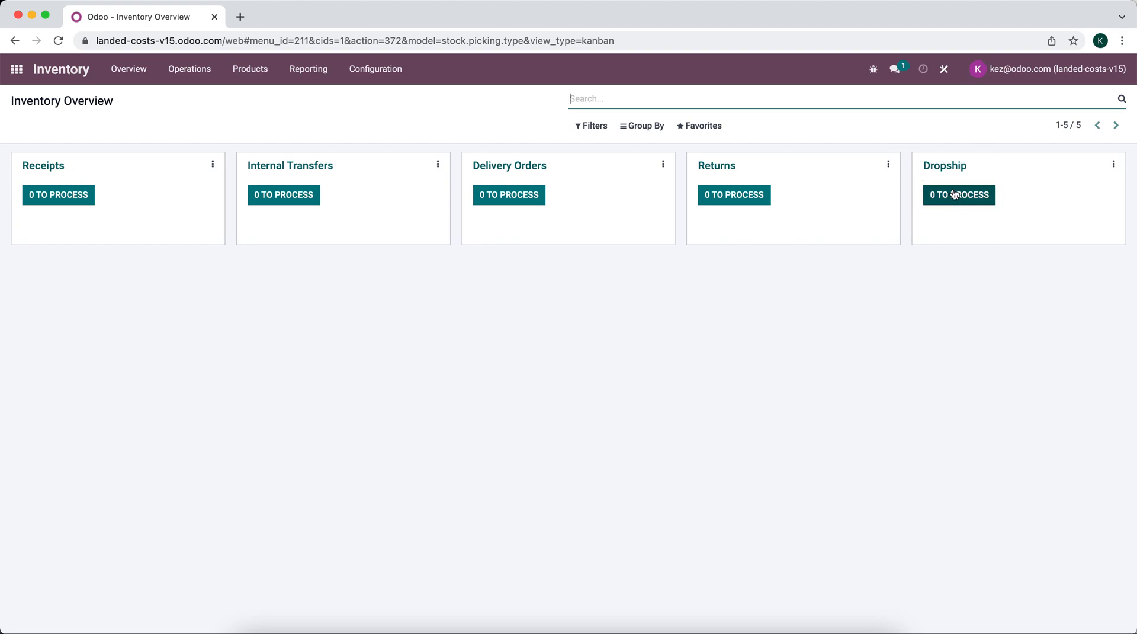
mouse_move(963, 222)
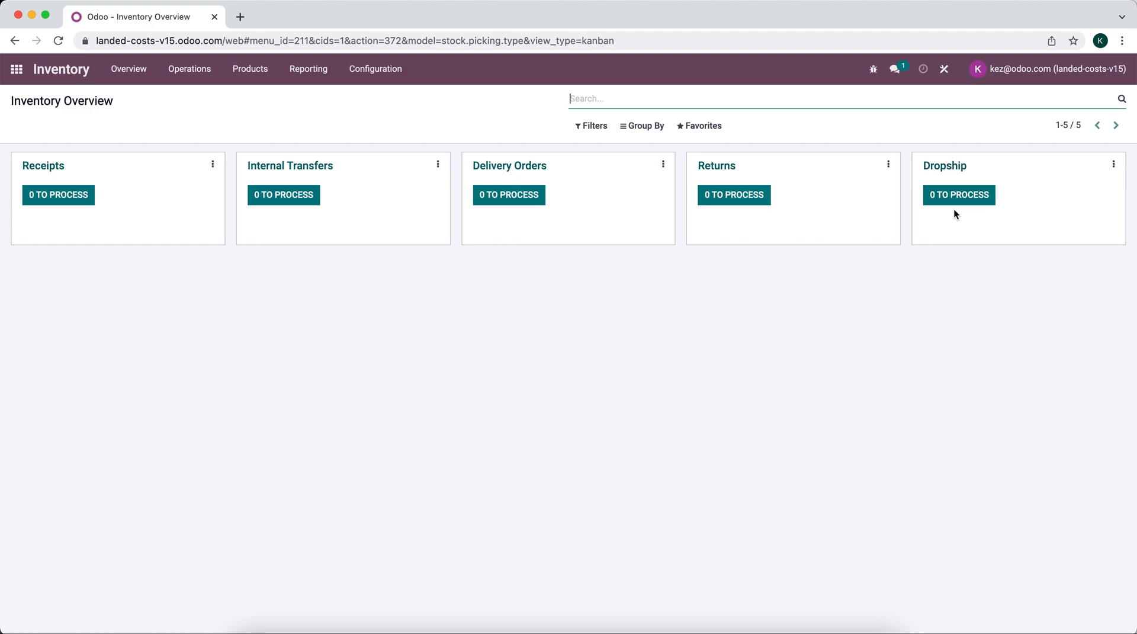
mouse_move(357, 122)
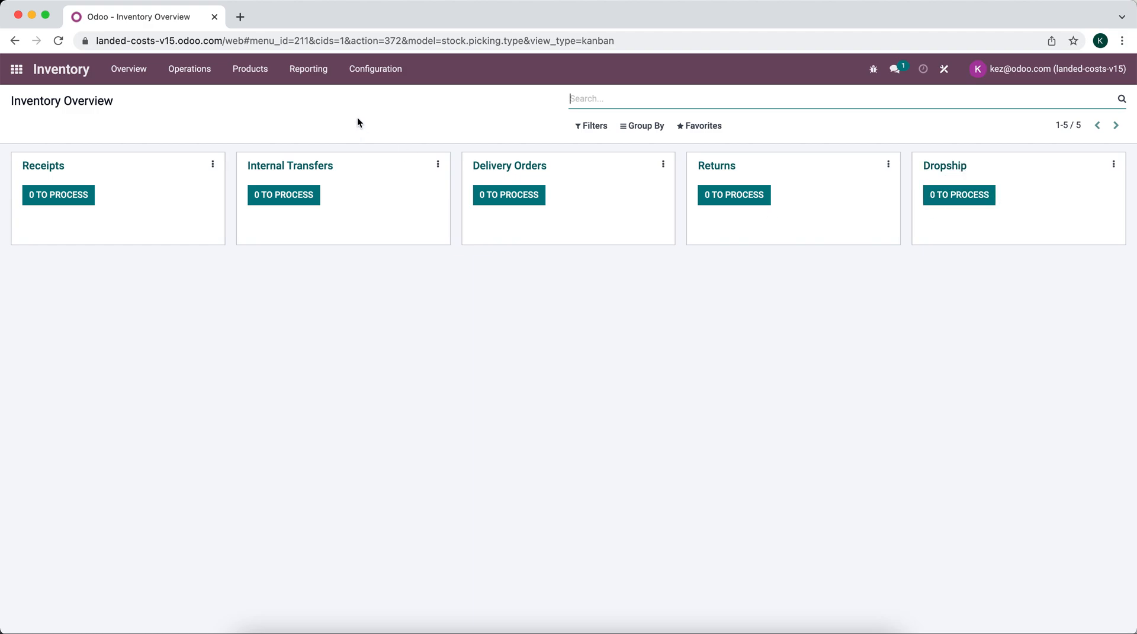
- Confirm RFQ P00008 from Dropship Vendor as a purchase order in the Purchase app
left_click(16, 68)
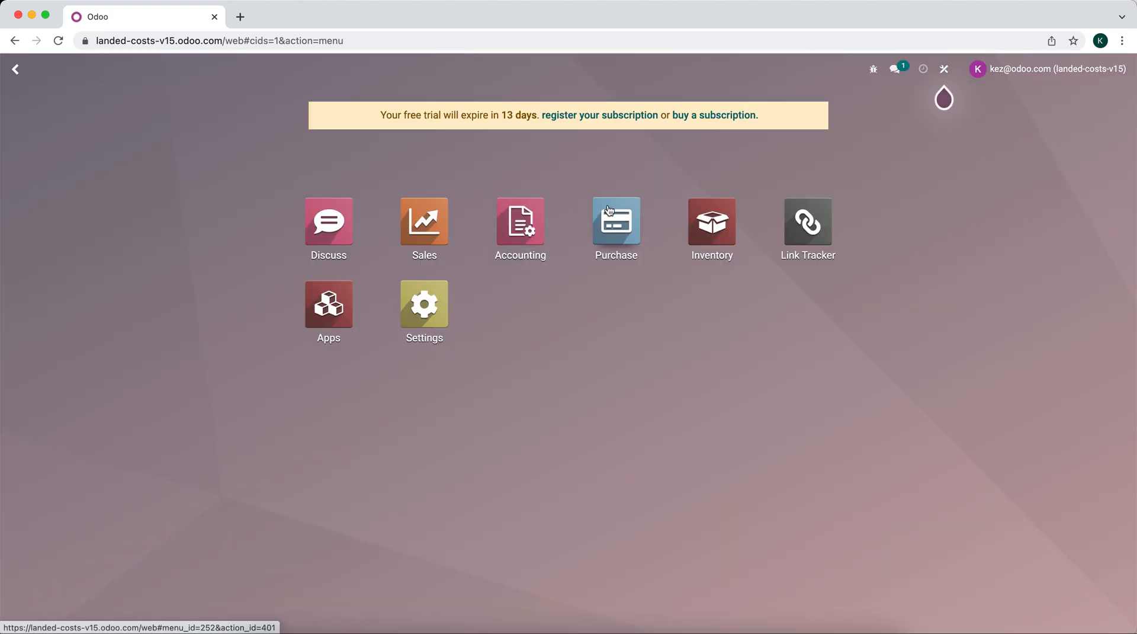
left_click(616, 222)
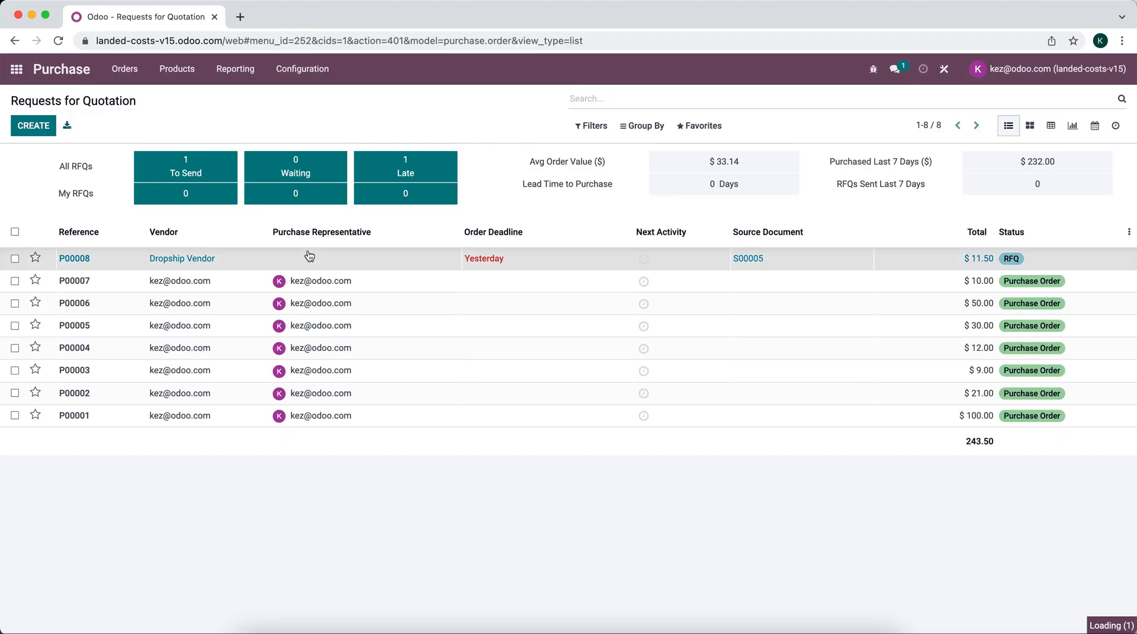
left_click(73, 258)
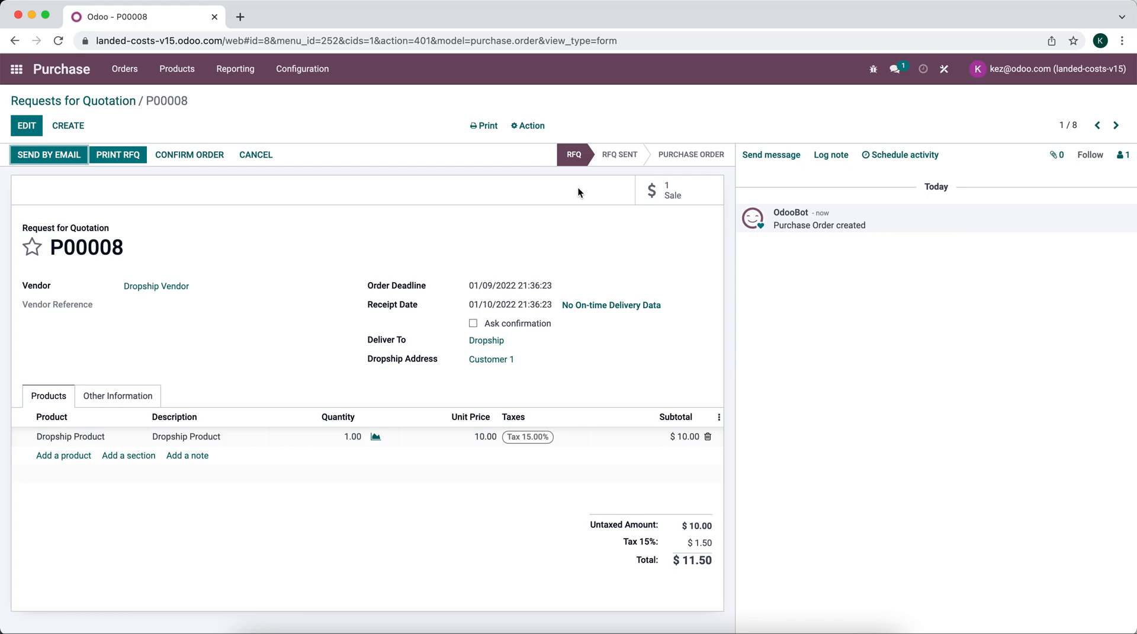
mouse_move(546, 183)
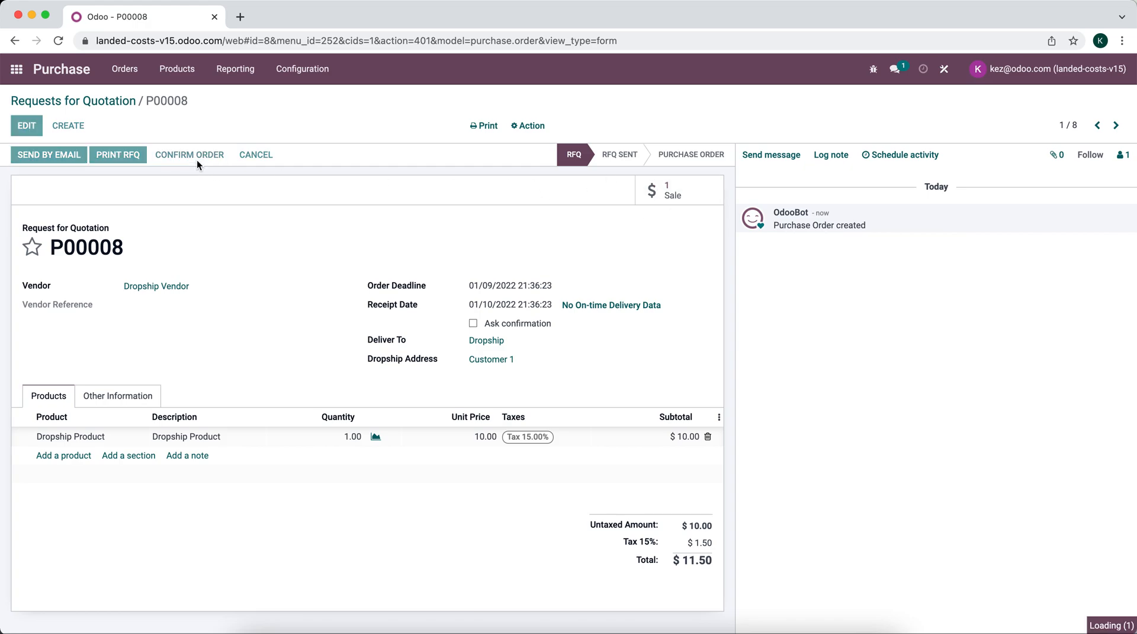
left_click(188, 154)
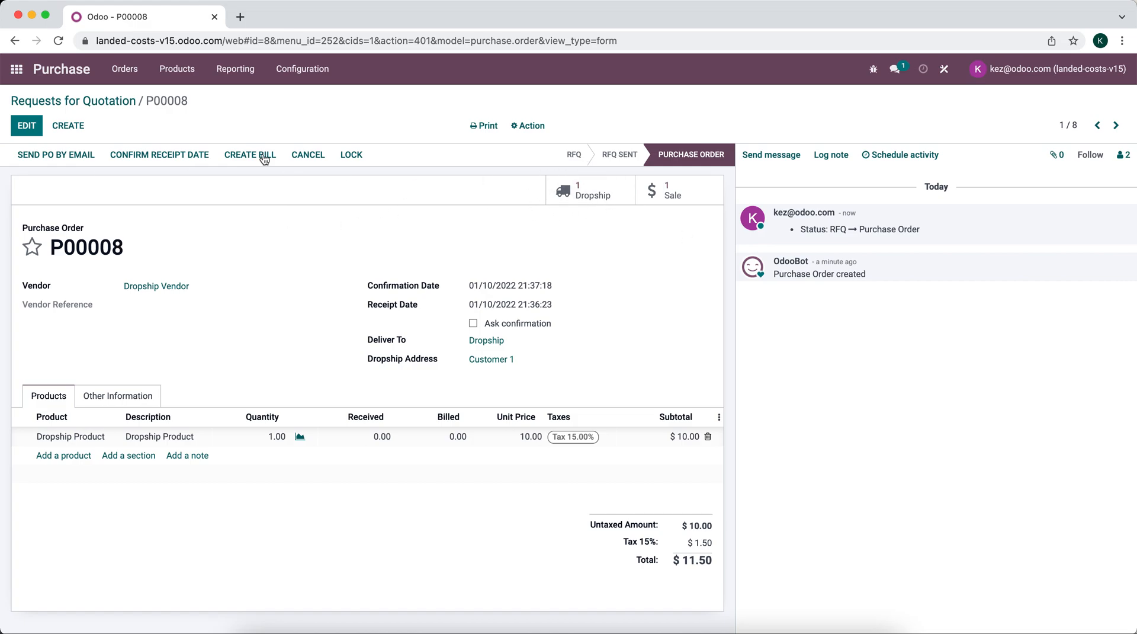
left_click(16, 69)
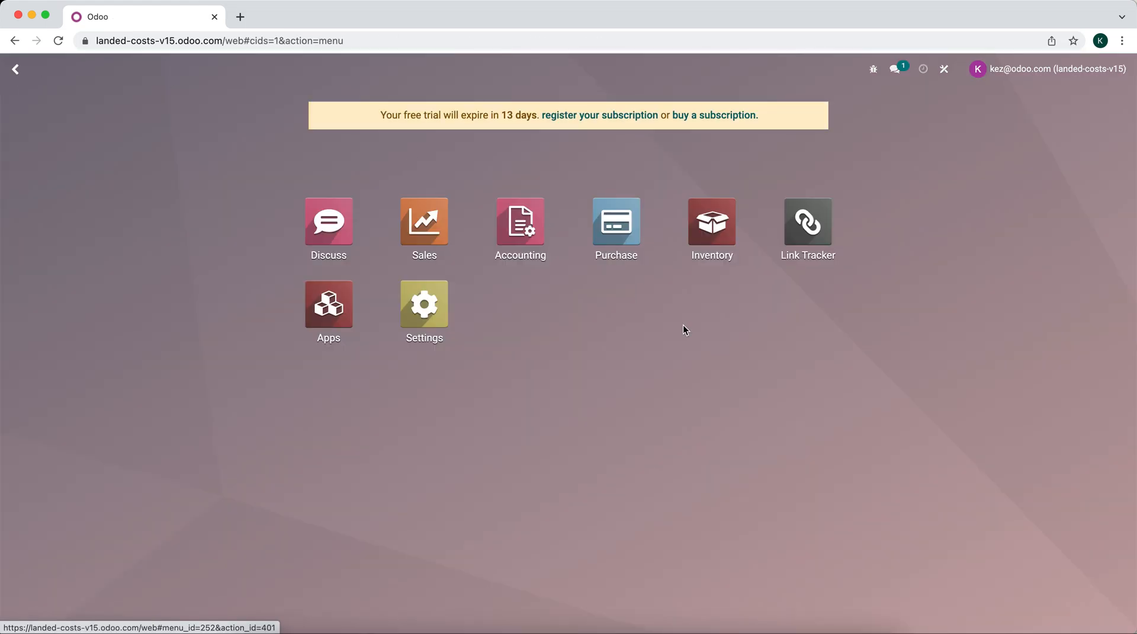
- Open dropship transfer DS/00001 from the Inventory overview and start editing it
left_click(712, 221)
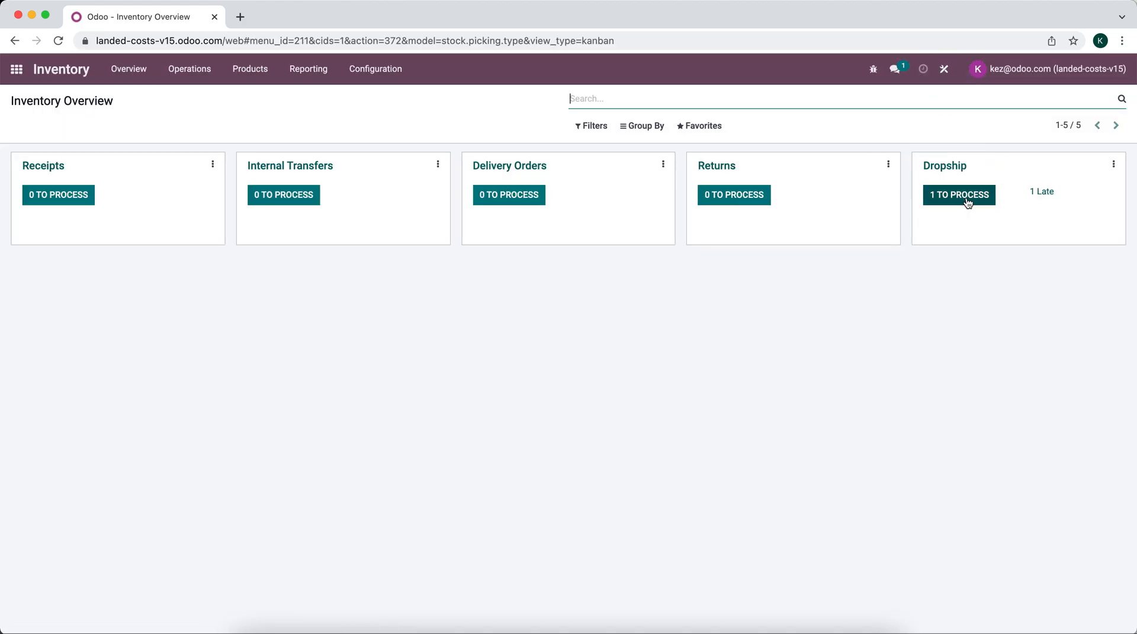
left_click(958, 195)
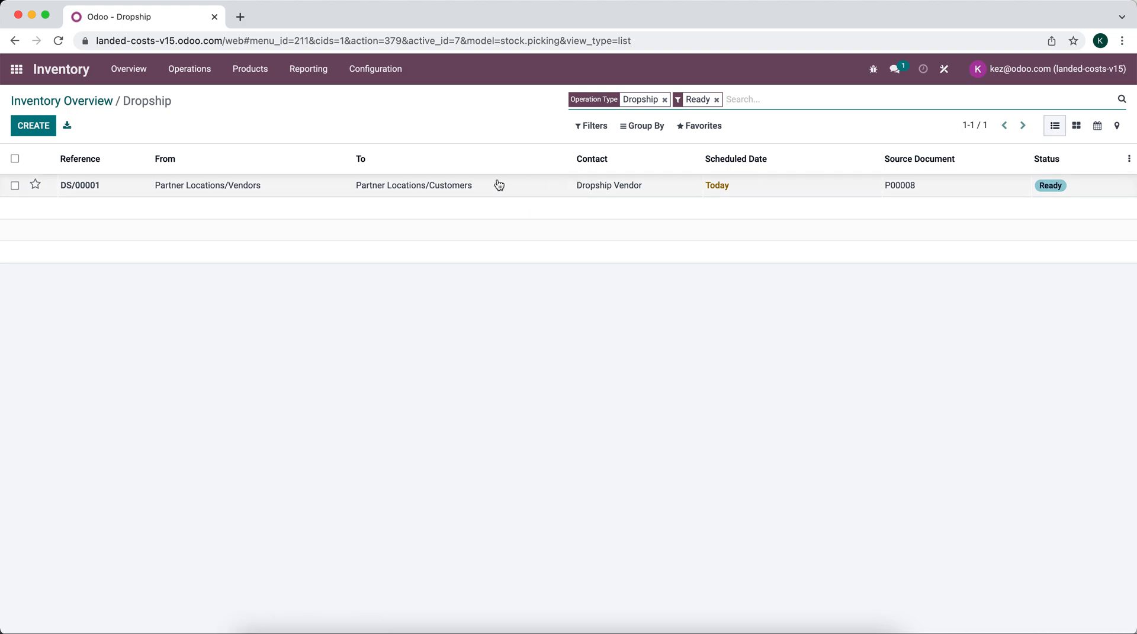
left_click(80, 185)
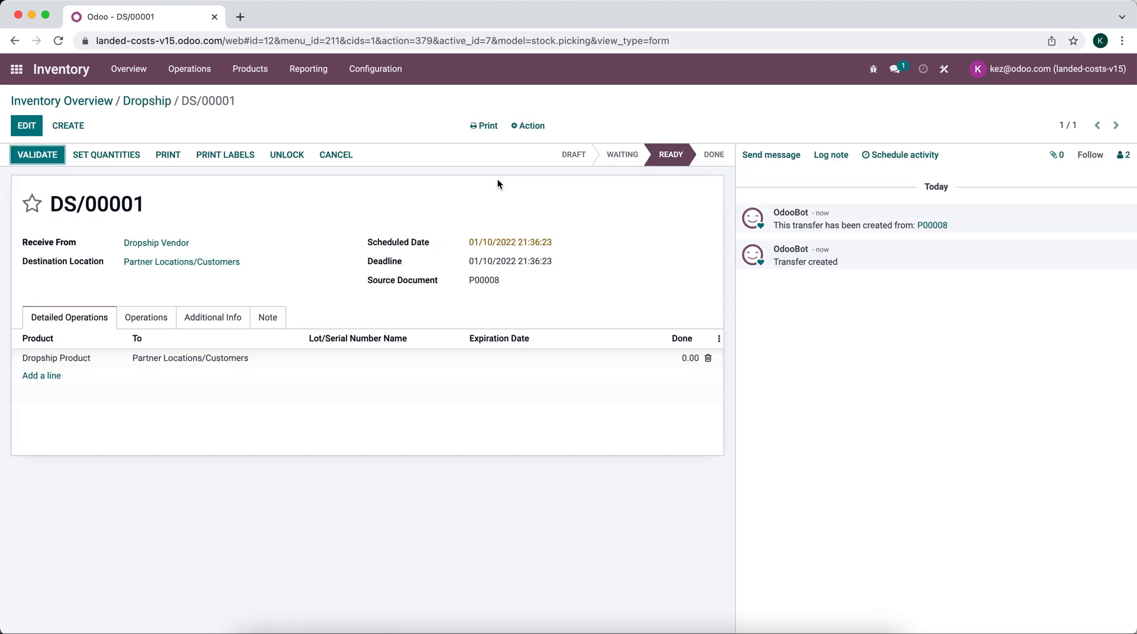
mouse_move(115, 169)
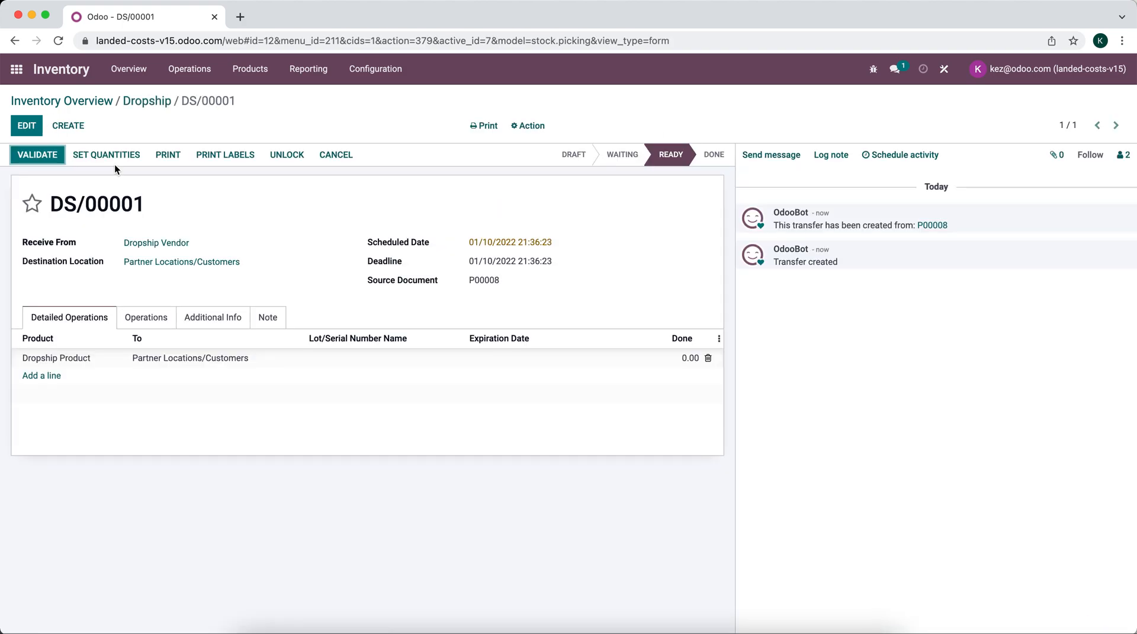
left_click(26, 126)
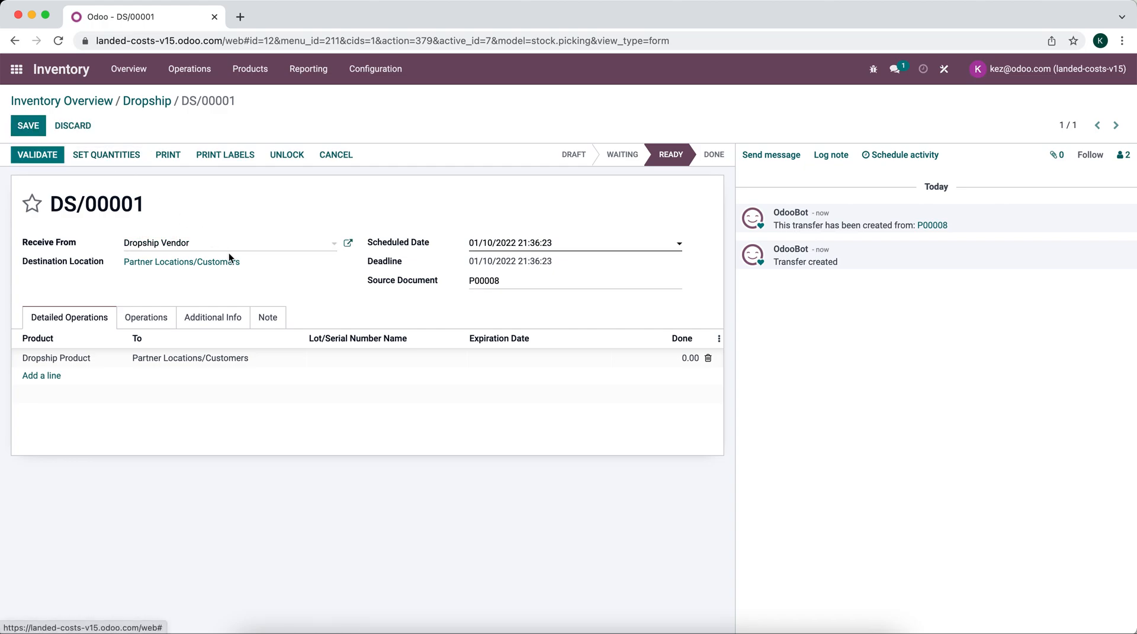
- Review the transfer's Additional Info, Note and Detailed Operations
left_click(212, 317)
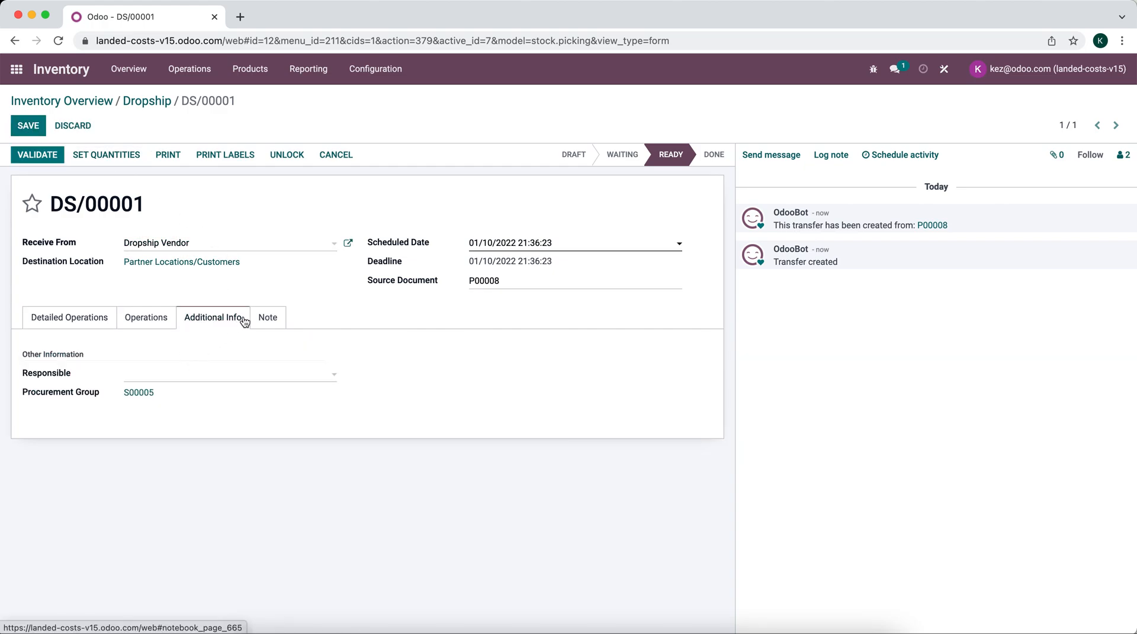
left_click(69, 318)
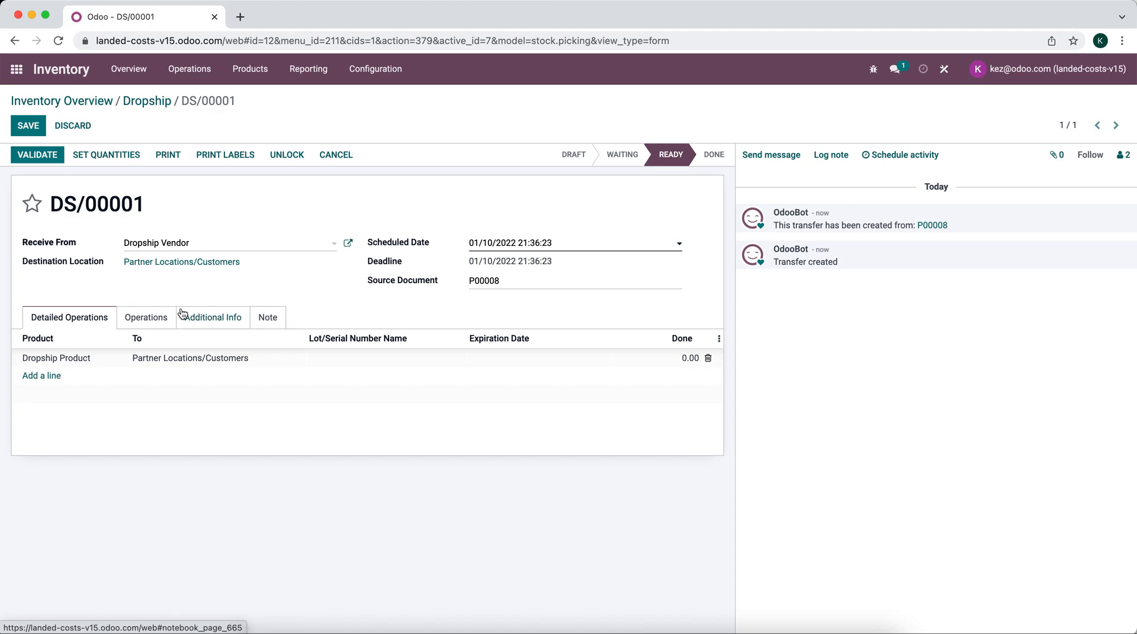
left_click(266, 318)
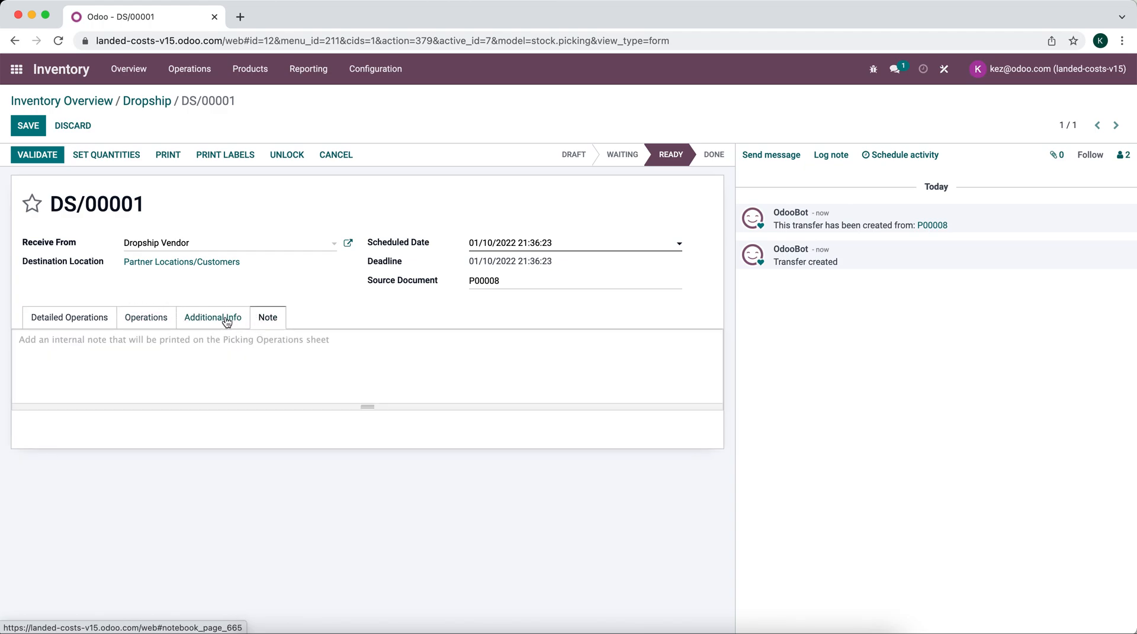
left_click(212, 317)
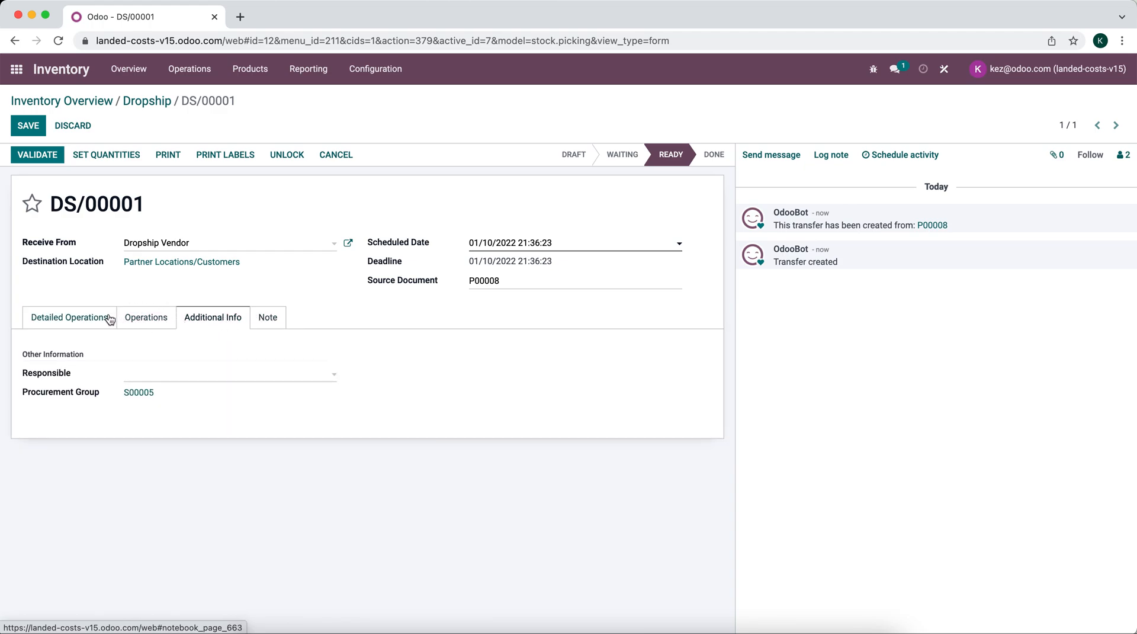
mouse_move(80, 369)
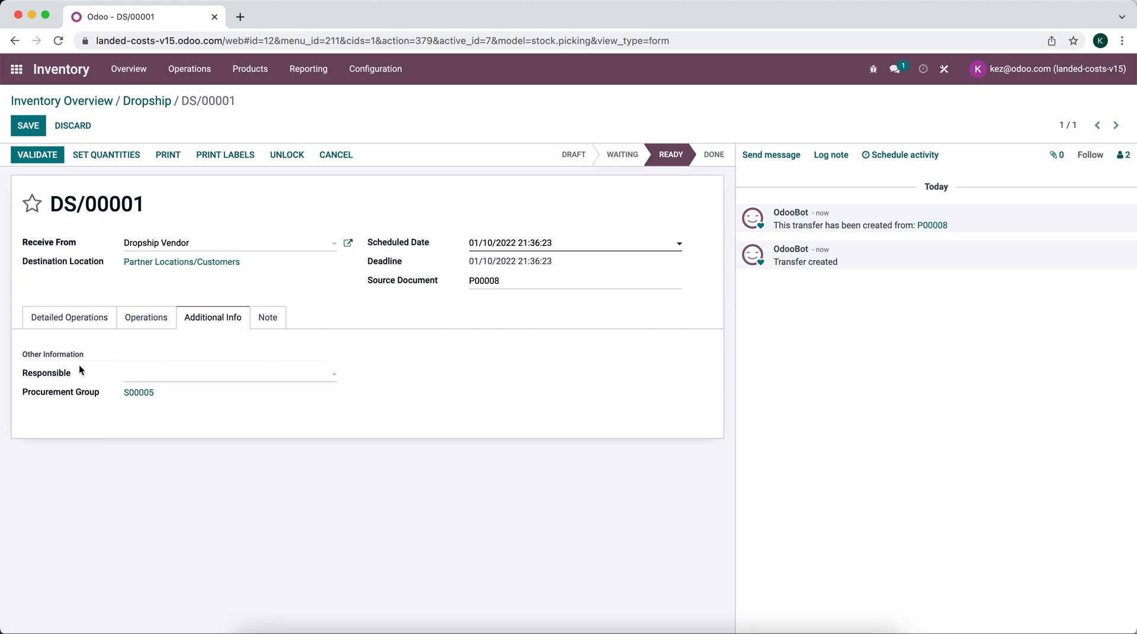
mouse_move(116, 357)
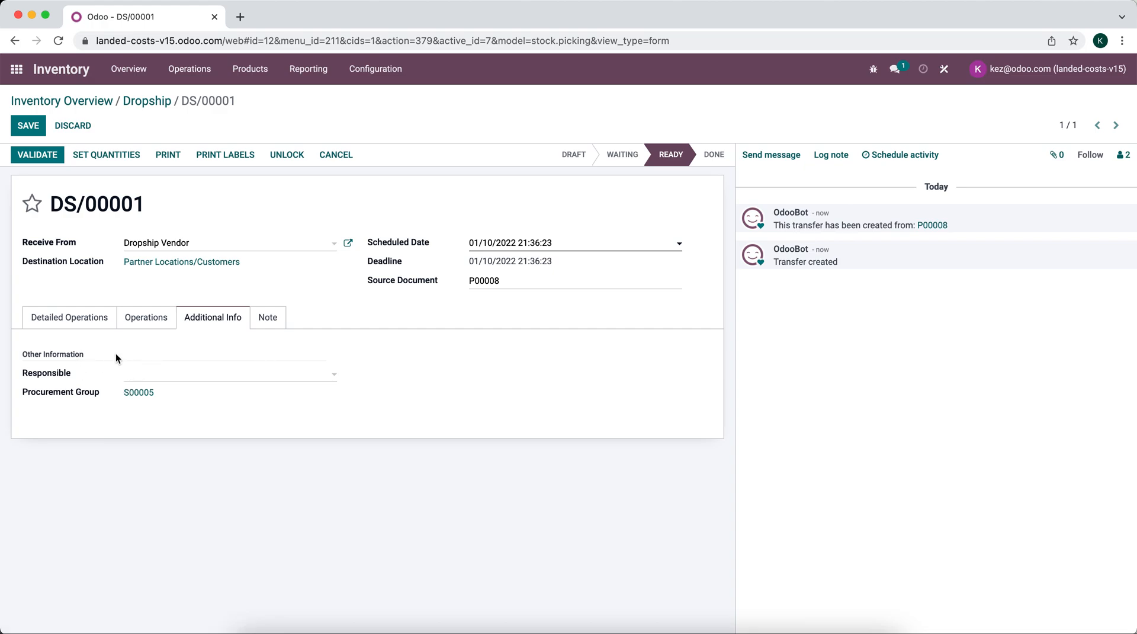
left_click(69, 317)
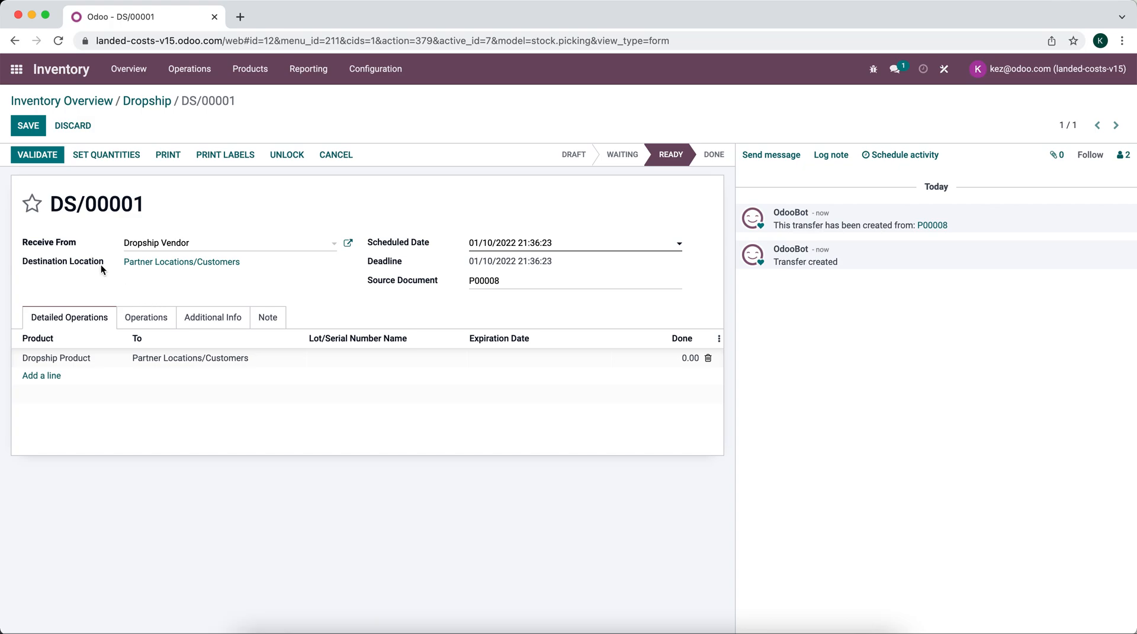
- Validate DS/00001 with all quantities applied so the transfer is Done
left_click(37, 154)
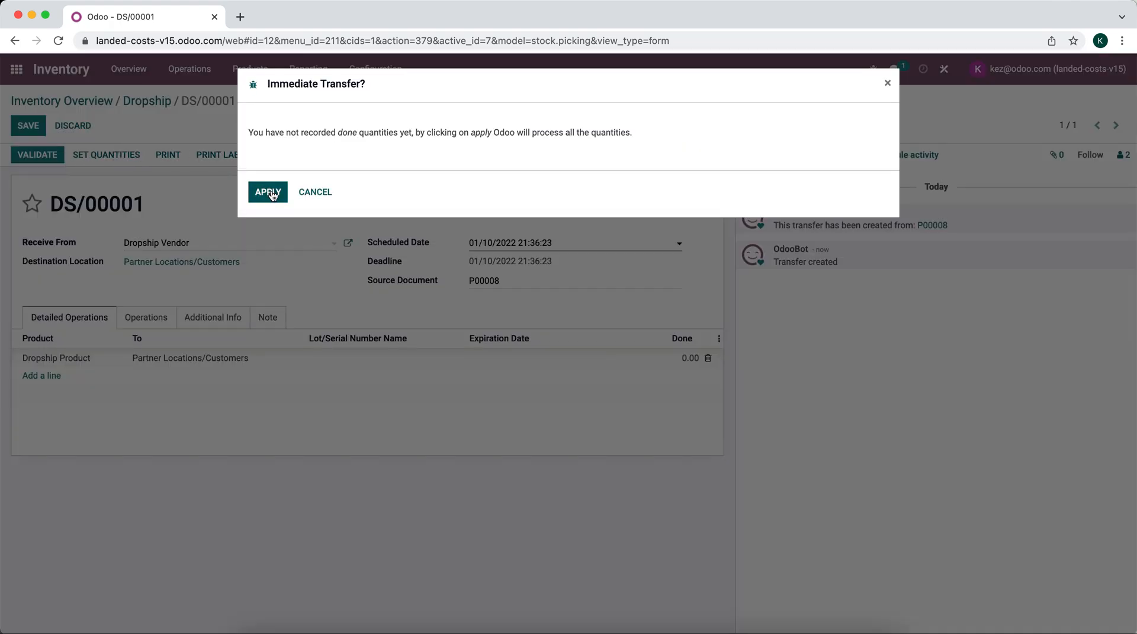
mouse_move(268, 192)
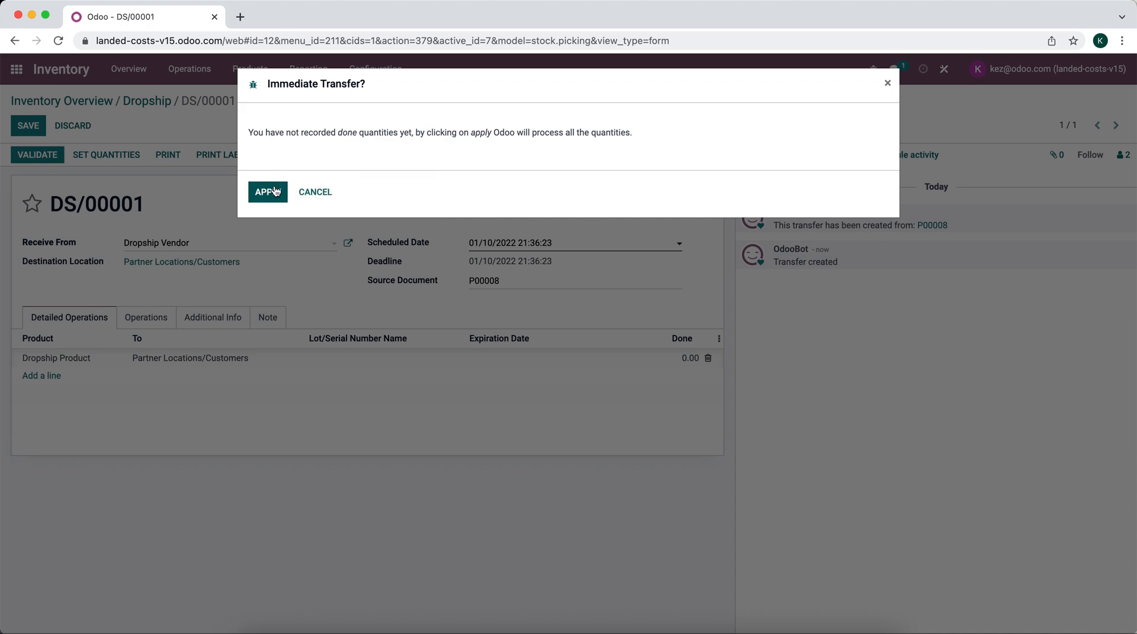
left_click(266, 192)
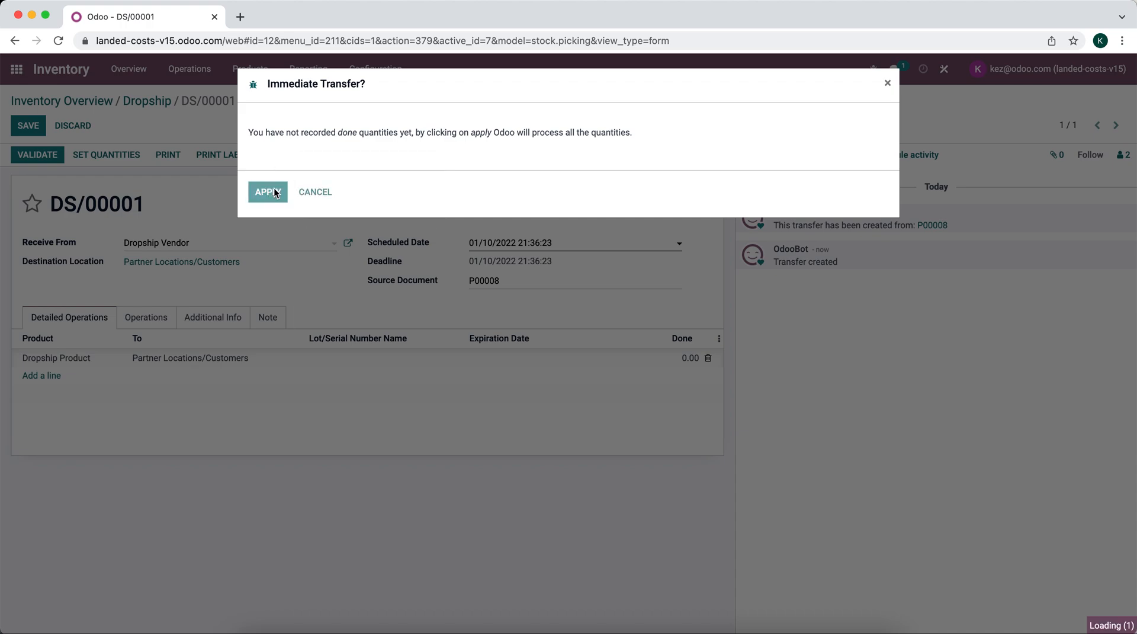
left_click(267, 192)
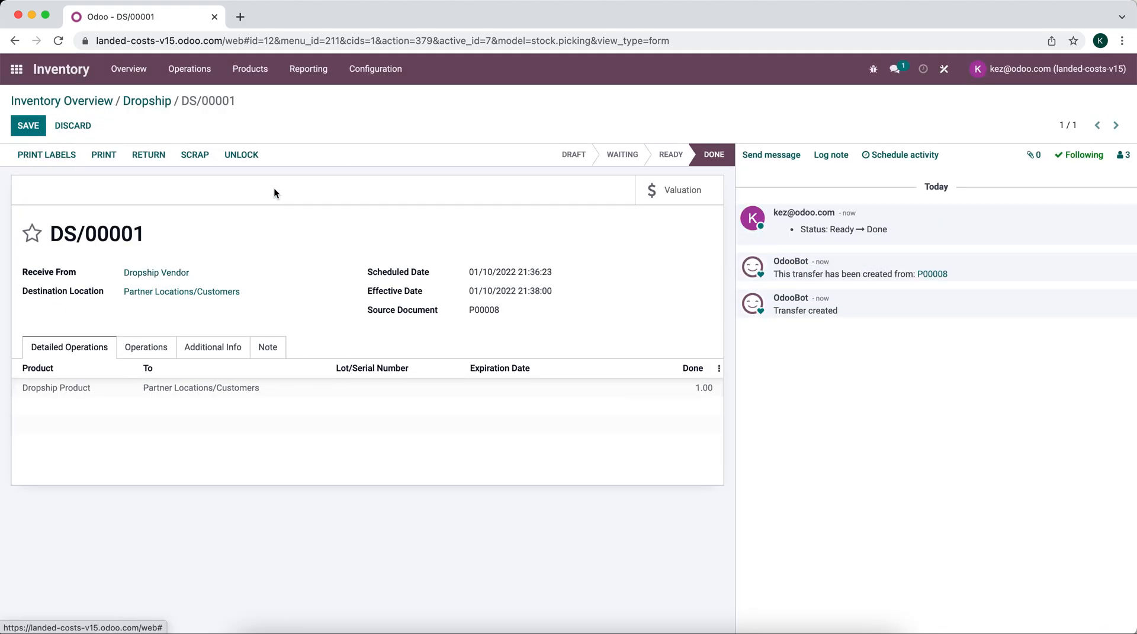
mouse_move(214, 246)
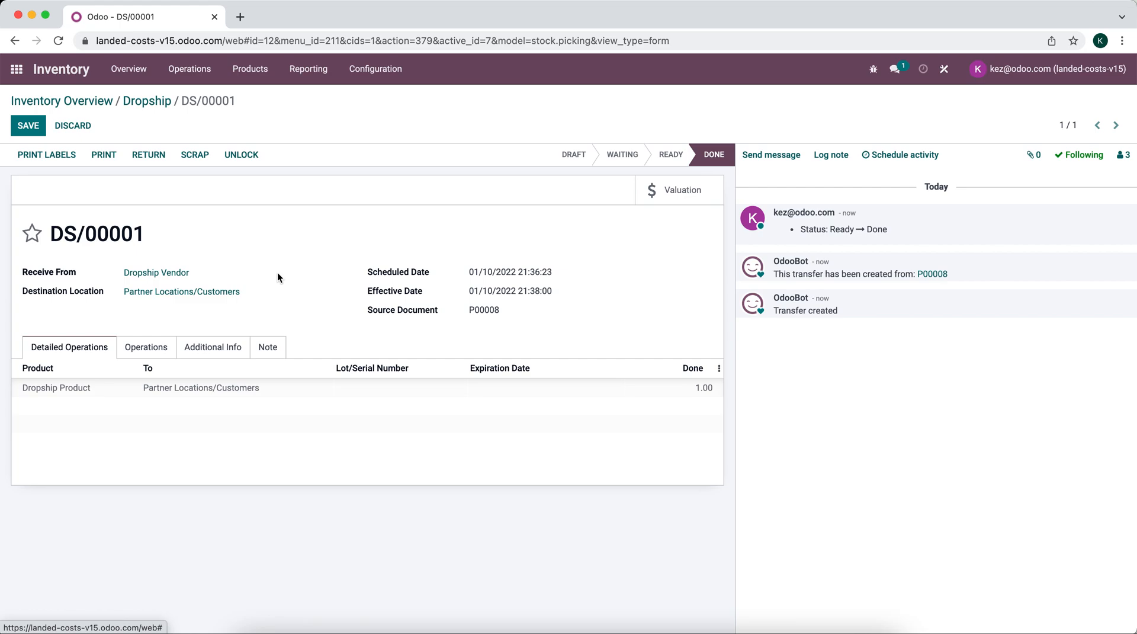
mouse_move(138, 213)
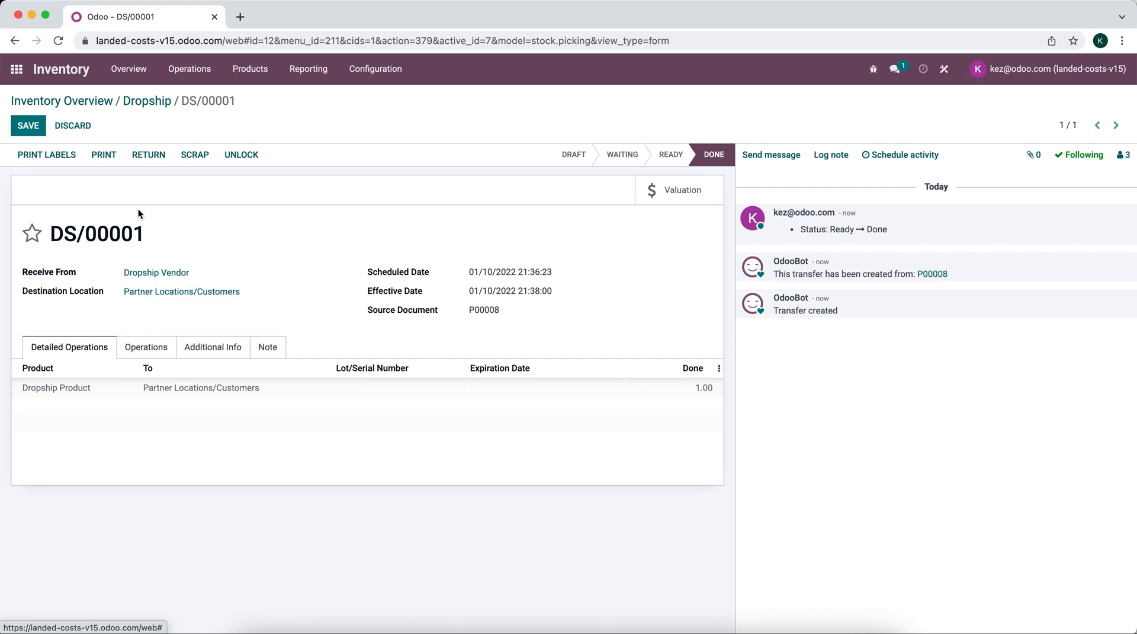
mouse_move(296, 318)
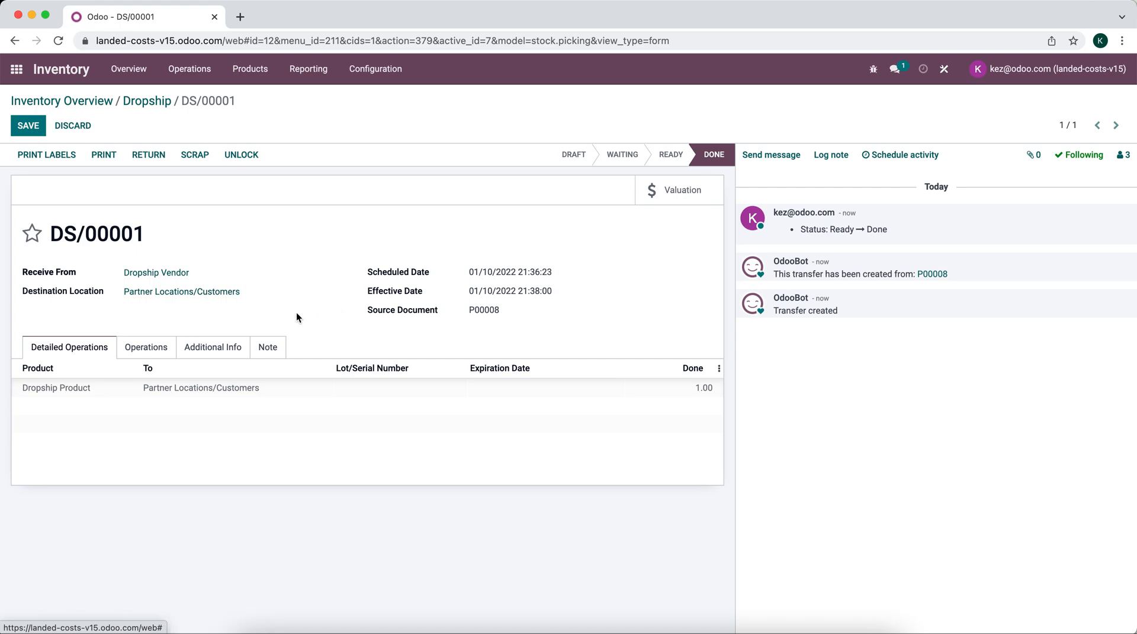
left_click(15, 69)
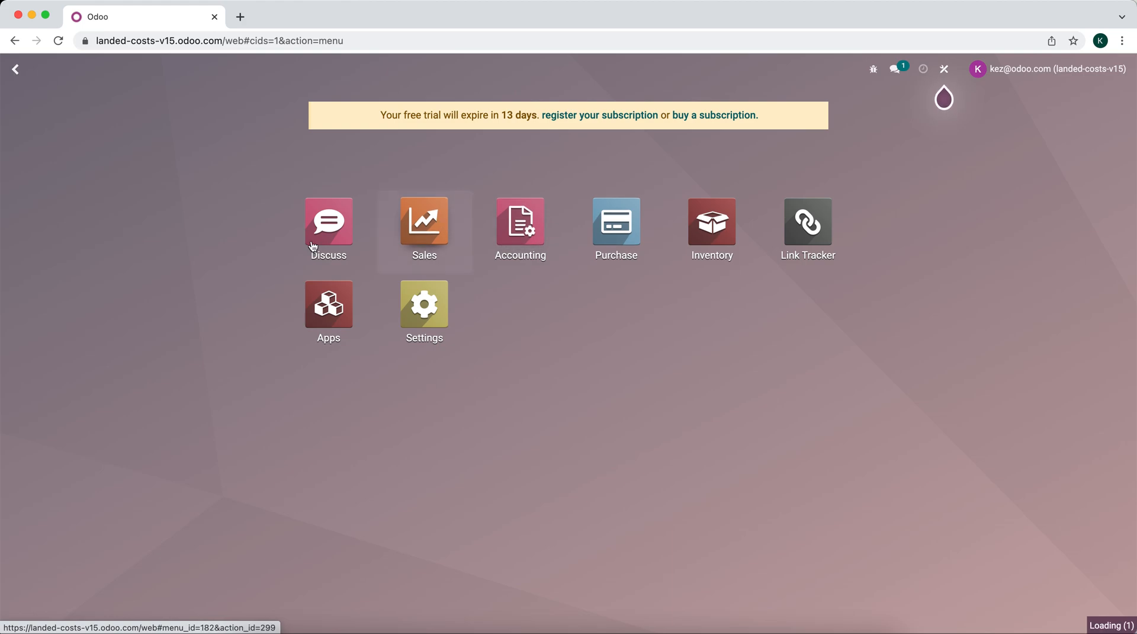
- Review sales order S00005, inspect its linked dropship transfer, and return to the order showing 1.00 delivered
left_click(424, 219)
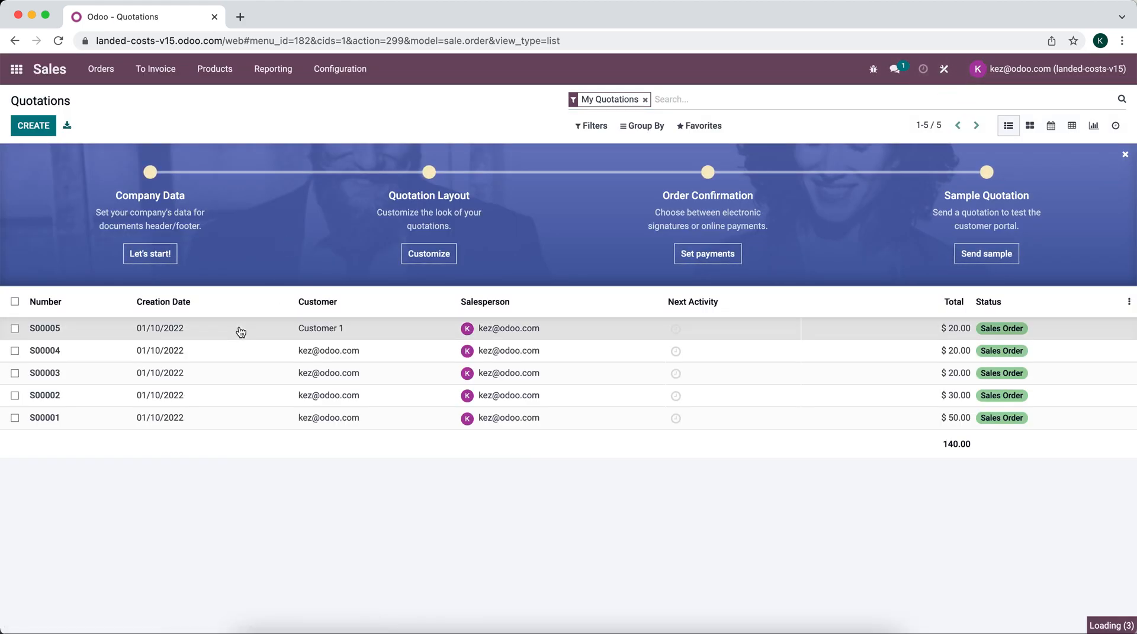
left_click(44, 328)
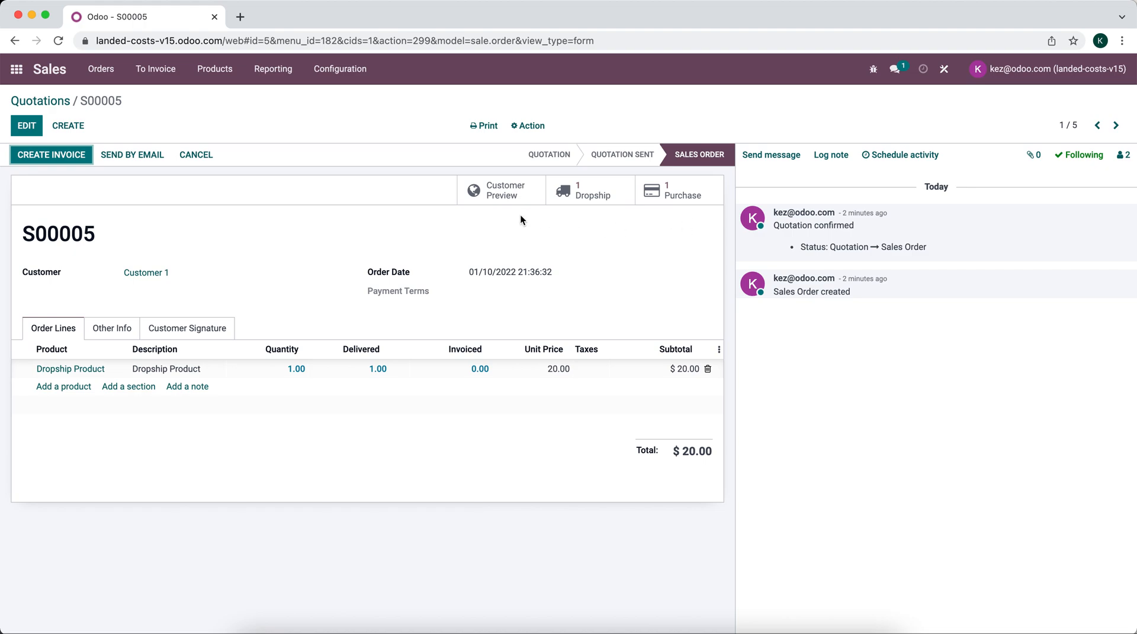
mouse_move(589, 205)
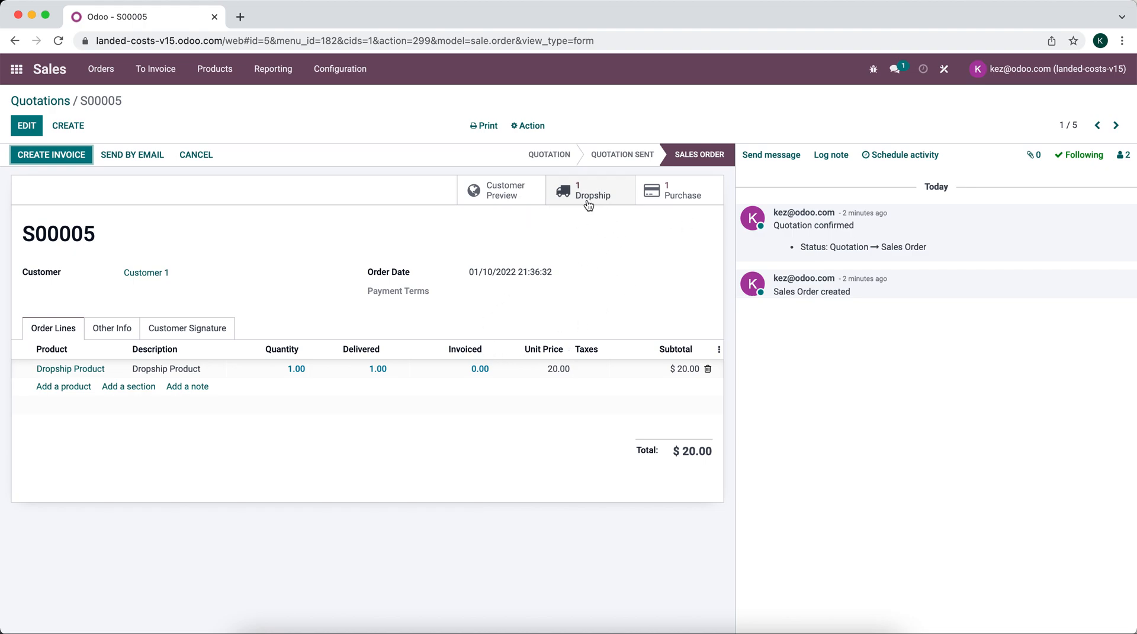
mouse_move(673, 194)
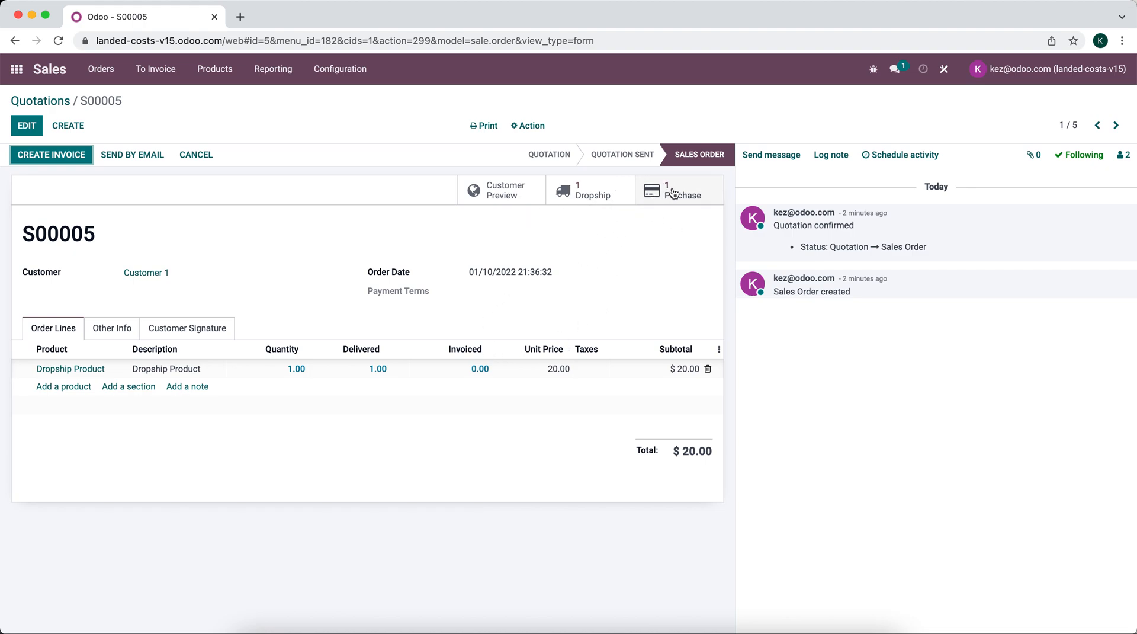
mouse_move(591, 190)
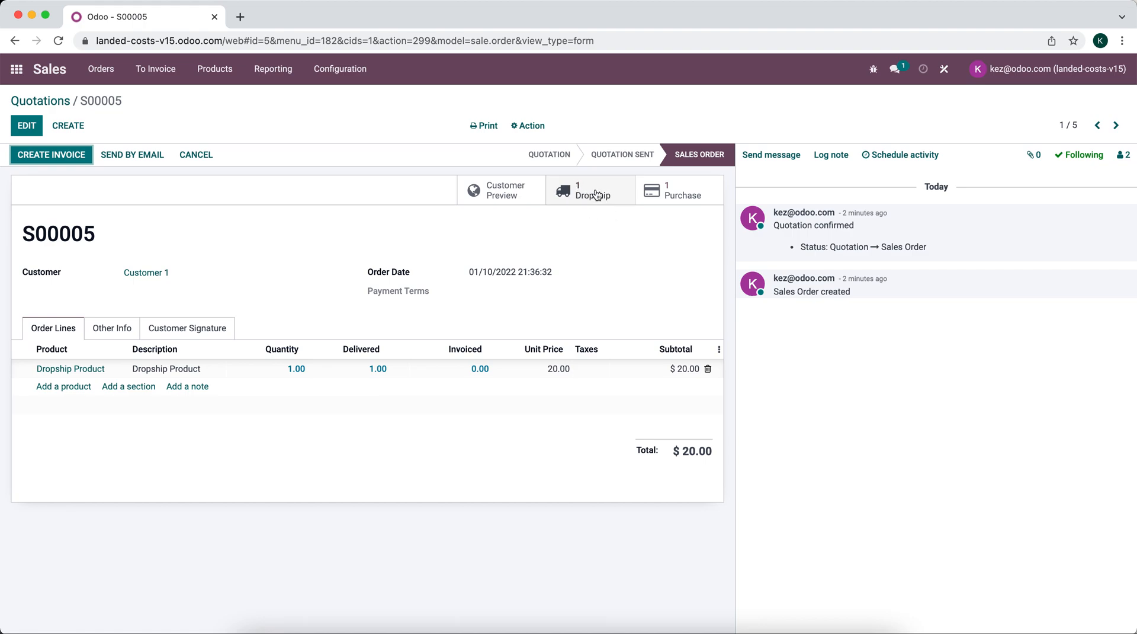
mouse_move(605, 196)
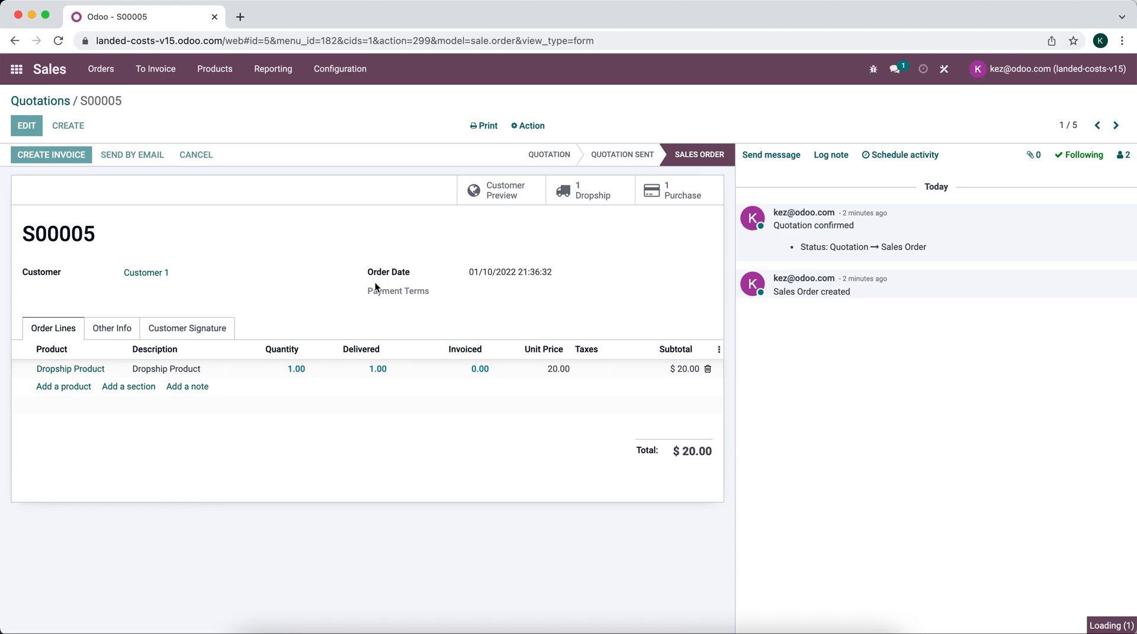
left_click(590, 190)
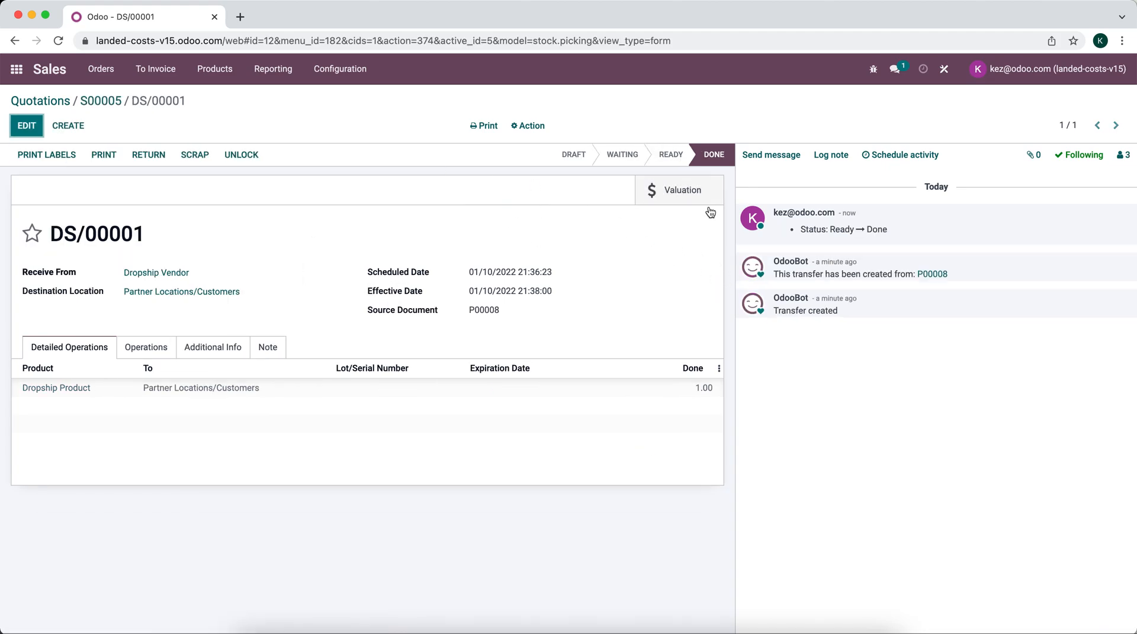
mouse_move(101, 101)
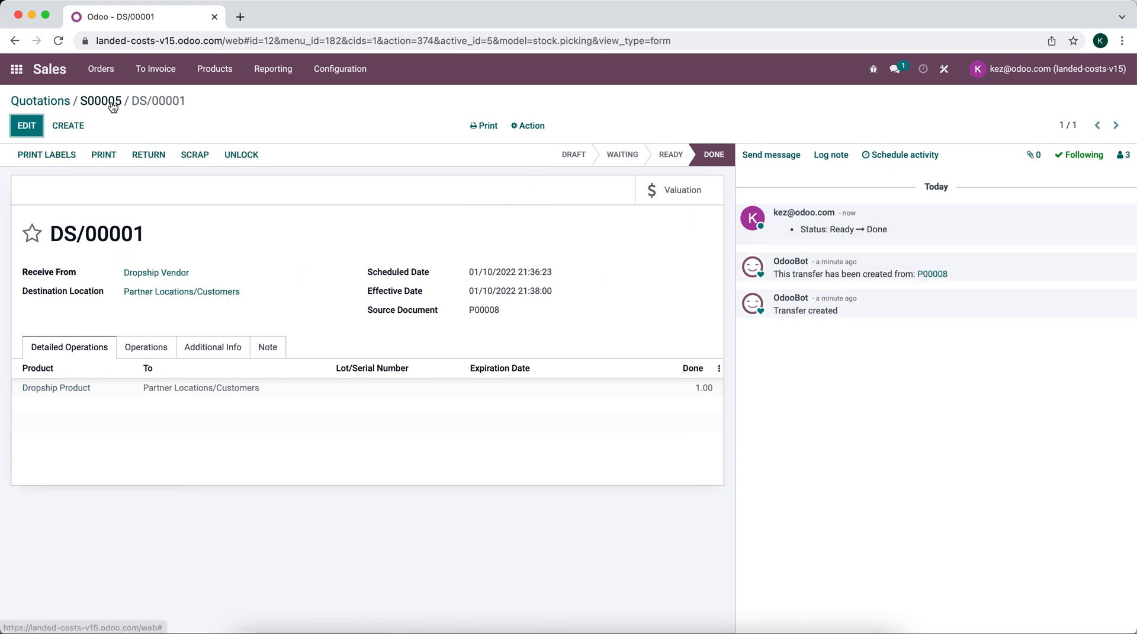
left_click(101, 101)
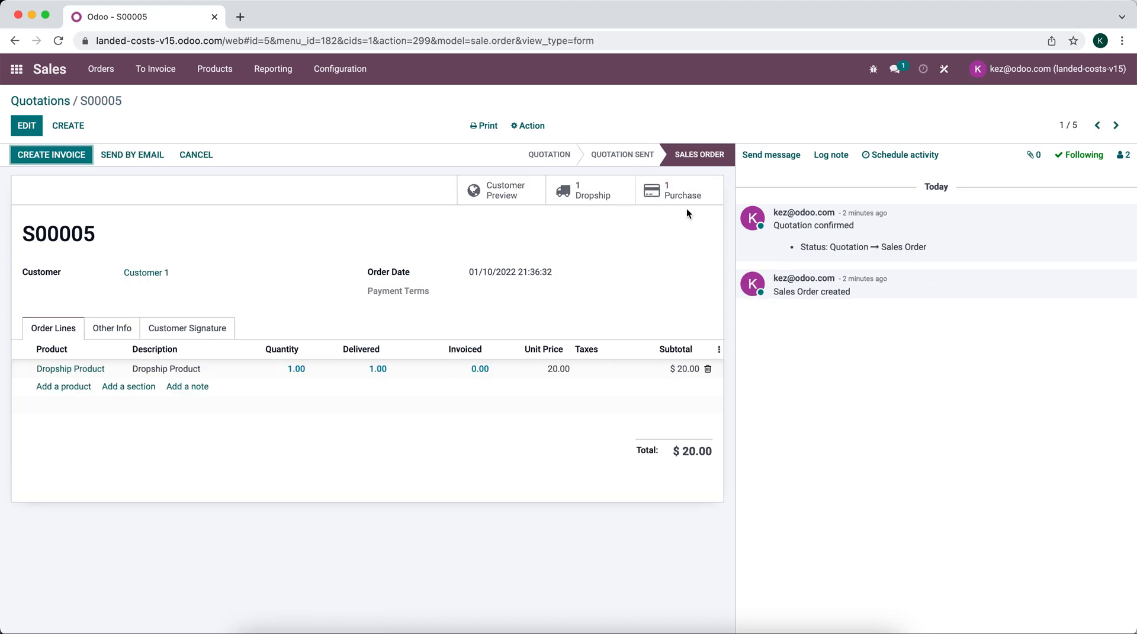
mouse_move(680, 199)
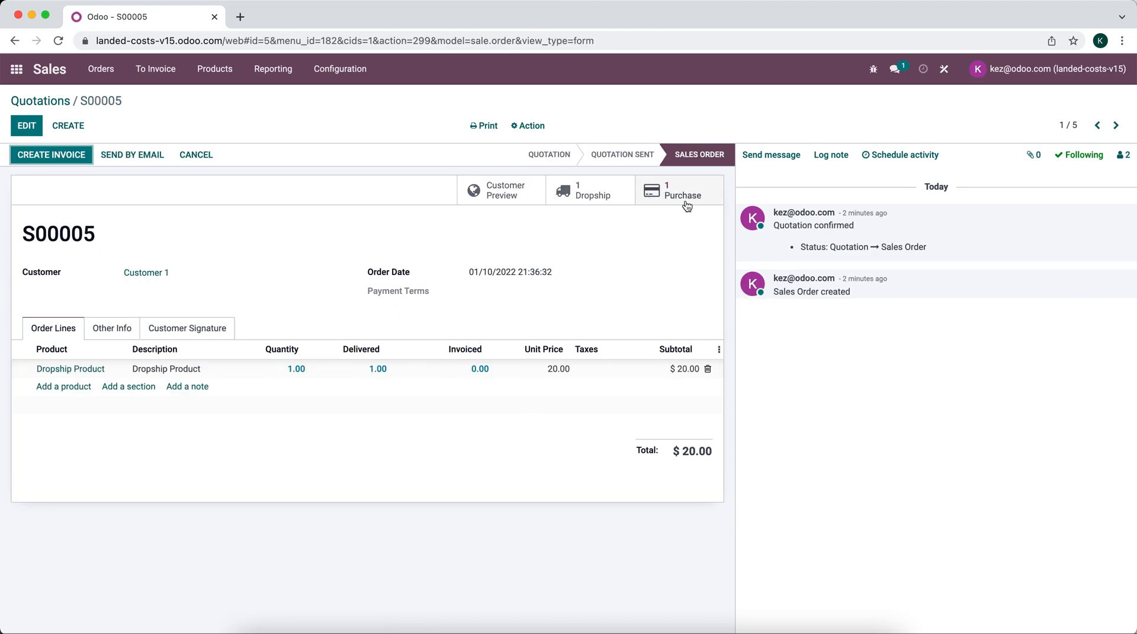